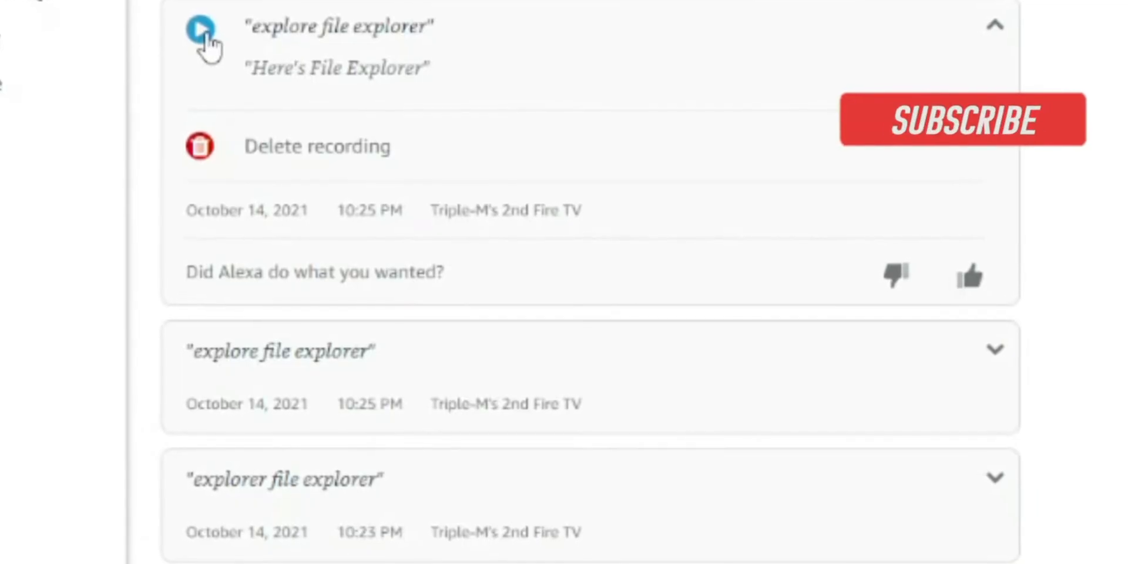
Play back the 'explore file explorer' recording from the 2nd Fire TV.
{"action": "left_click", "coordinate": [962, 120]}
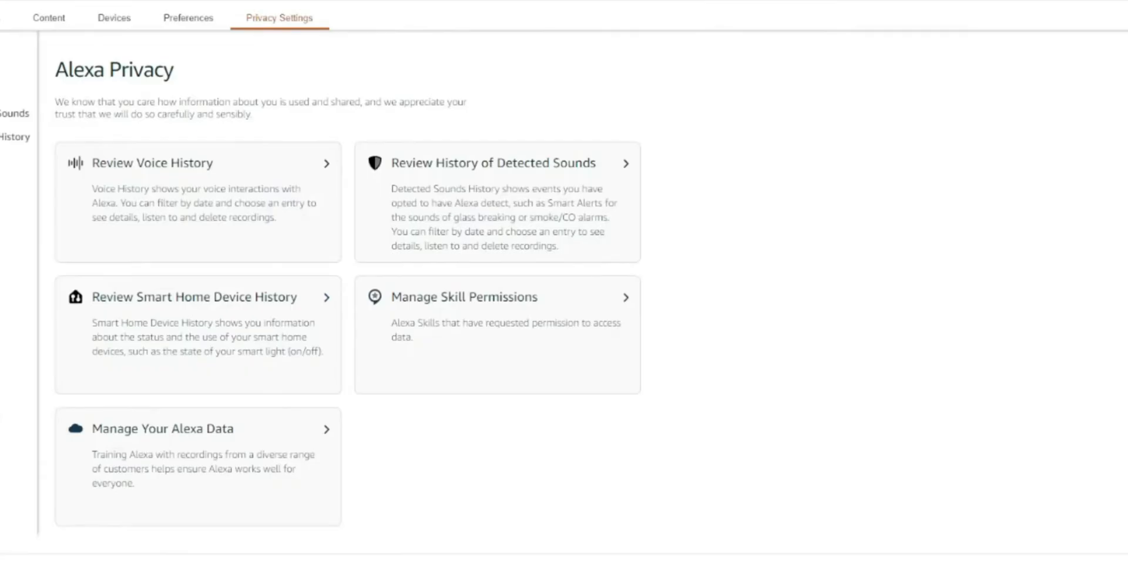
{"action": "mouse_move", "coordinate": [166, 173]}
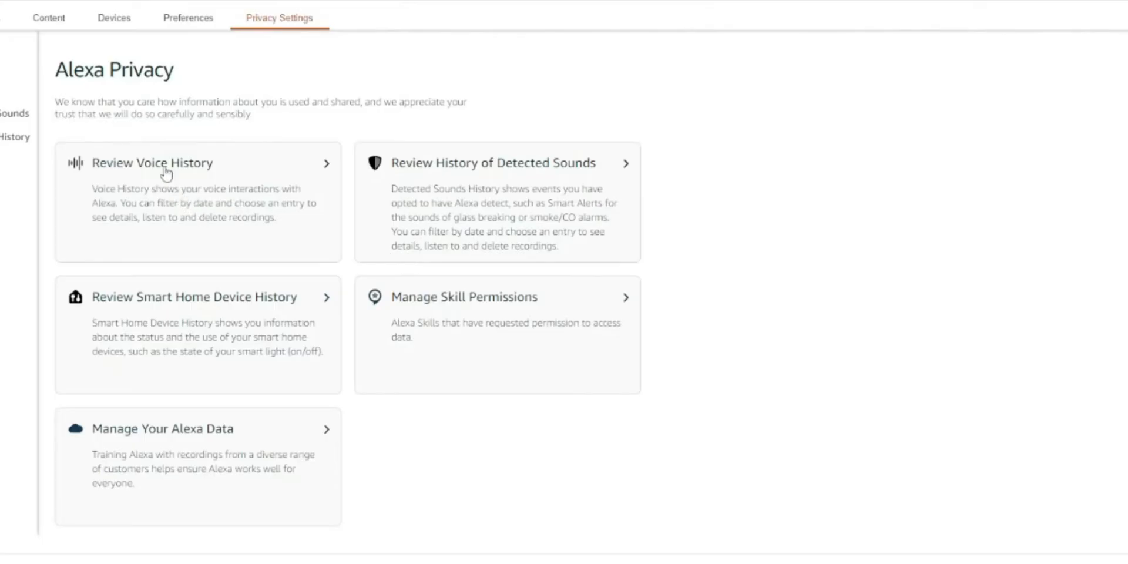
{"action": "mouse_move", "coordinate": [413, 195]}
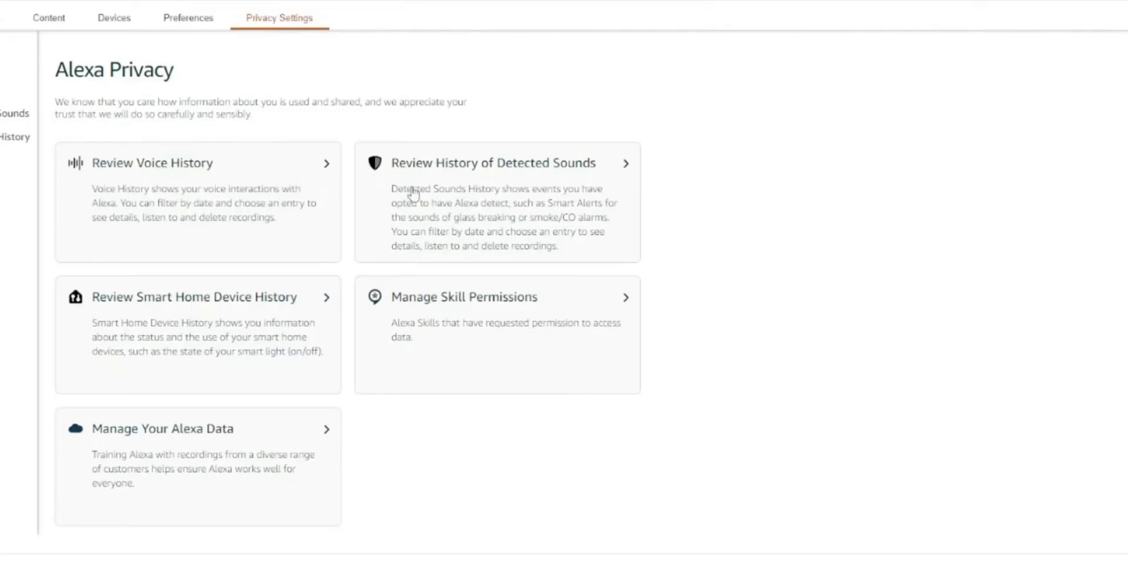
{"action": "mouse_move", "coordinate": [249, 347]}
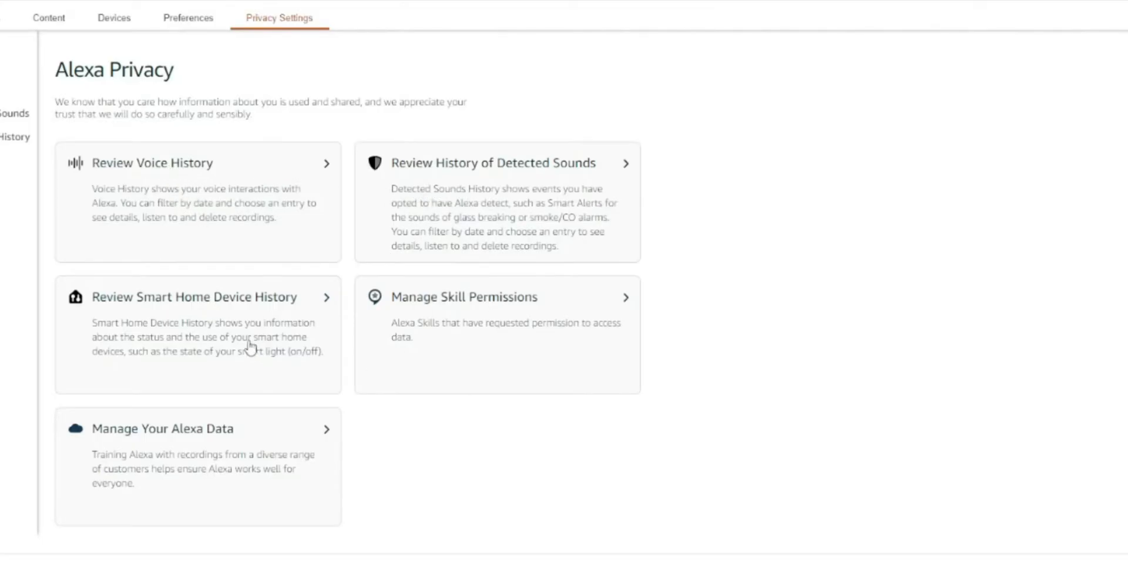
{"action": "mouse_move", "coordinate": [412, 336]}
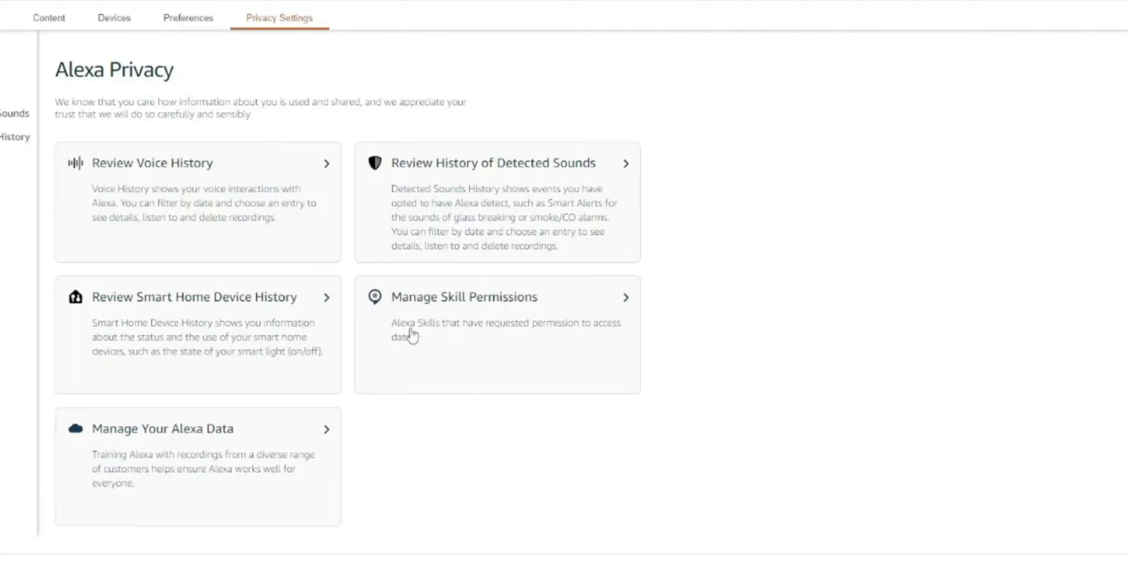
{"action": "mouse_move", "coordinate": [339, 480]}
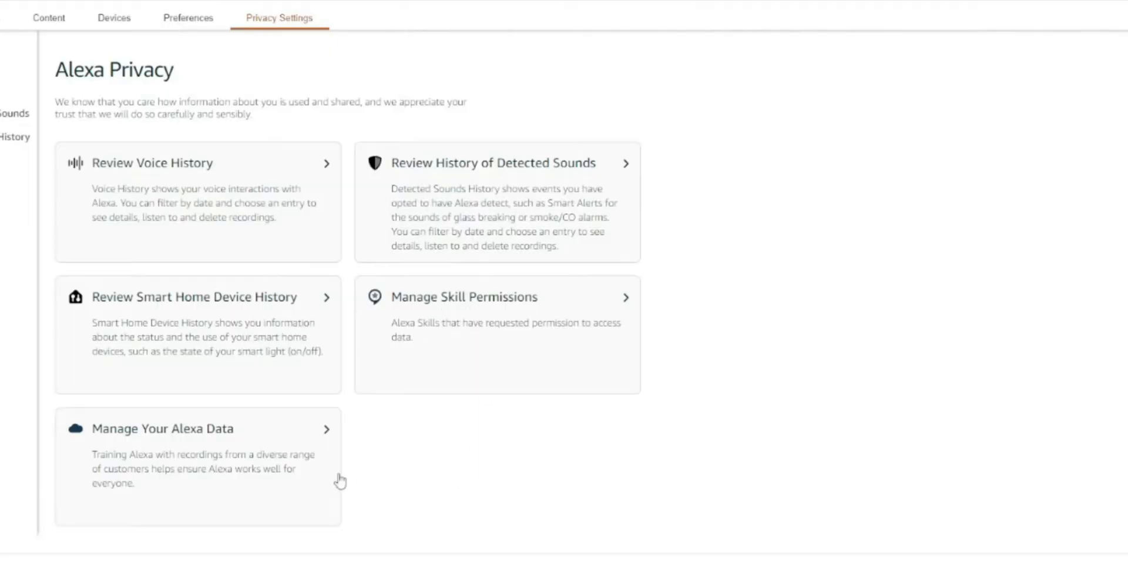
{"action": "mouse_move", "coordinate": [271, 426]}
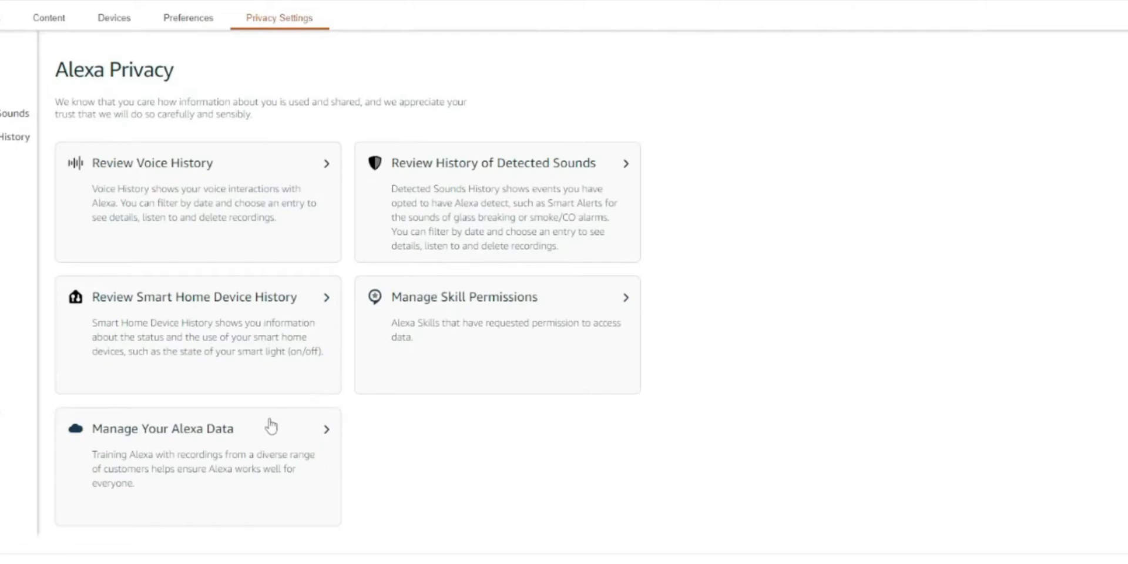
{"action": "mouse_move", "coordinate": [113, 203]}
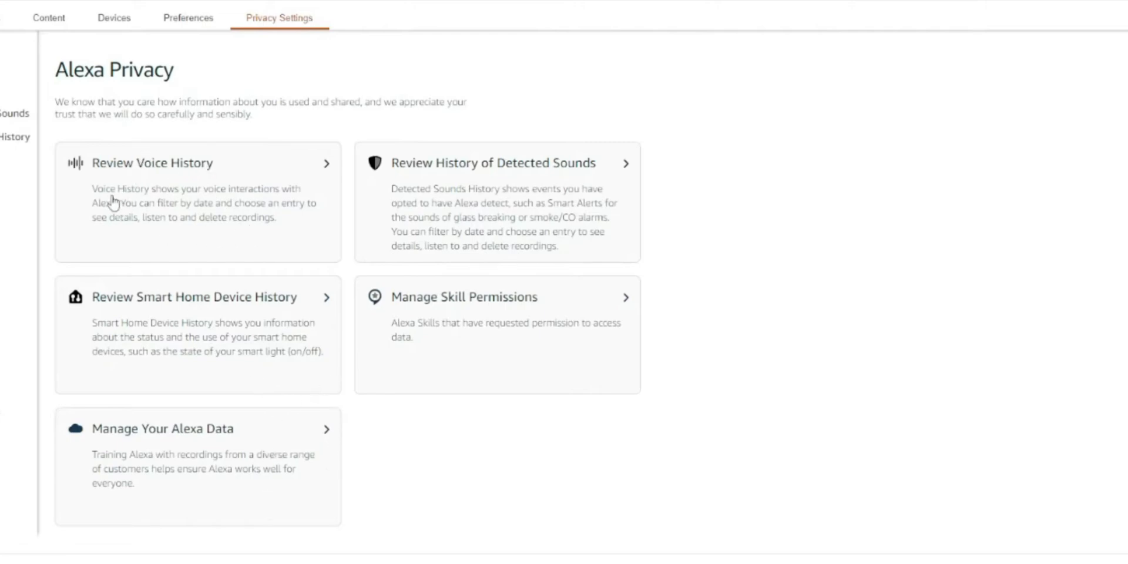
{"action": "mouse_move", "coordinate": [174, 412]}
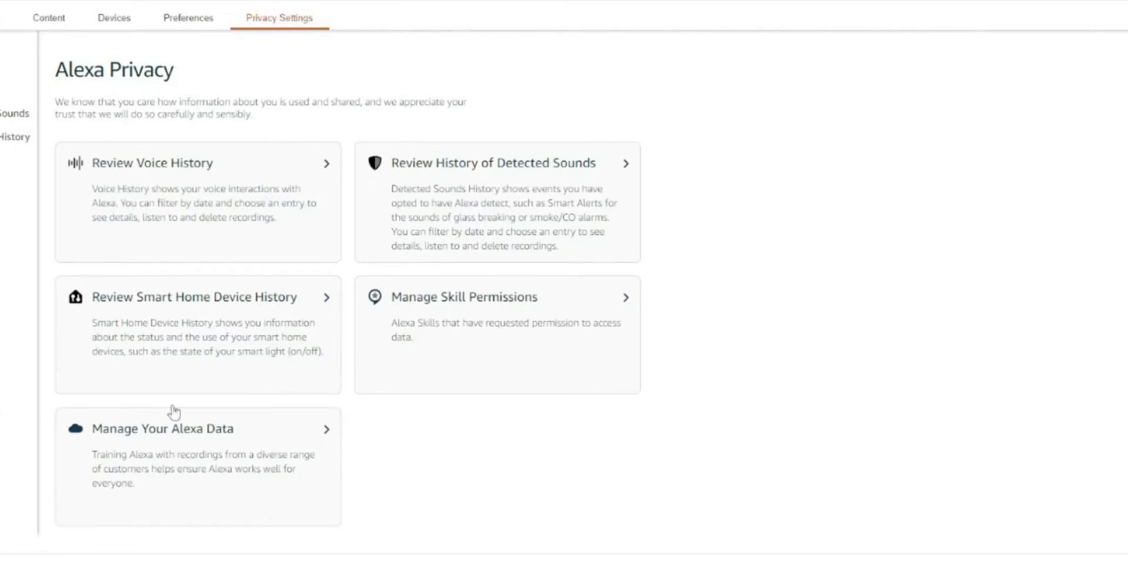
{"action": "mouse_move", "coordinate": [127, 488]}
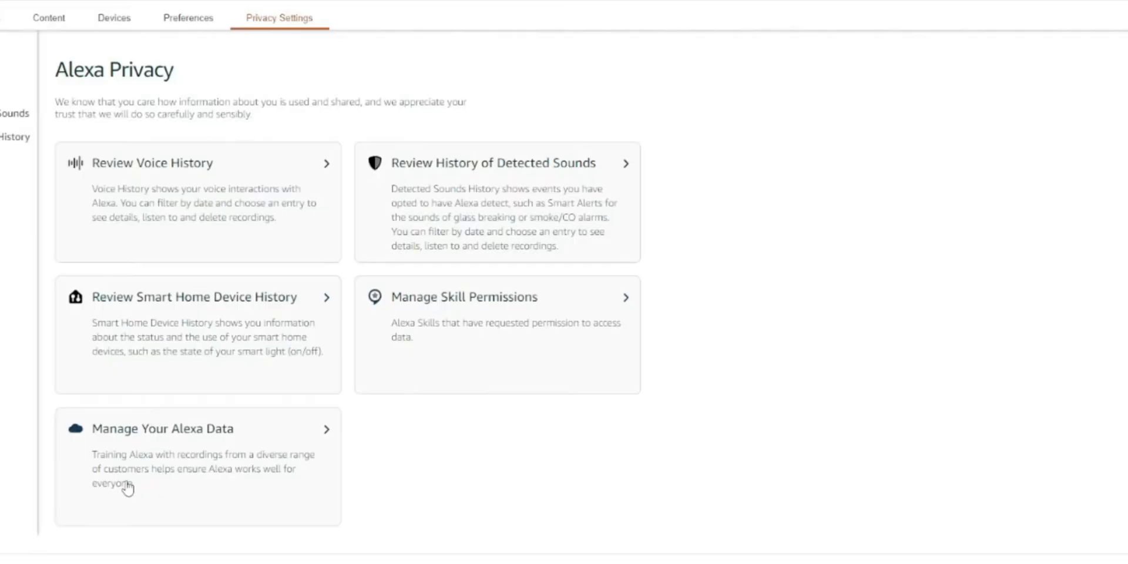
{"action": "mouse_move", "coordinate": [217, 190]}
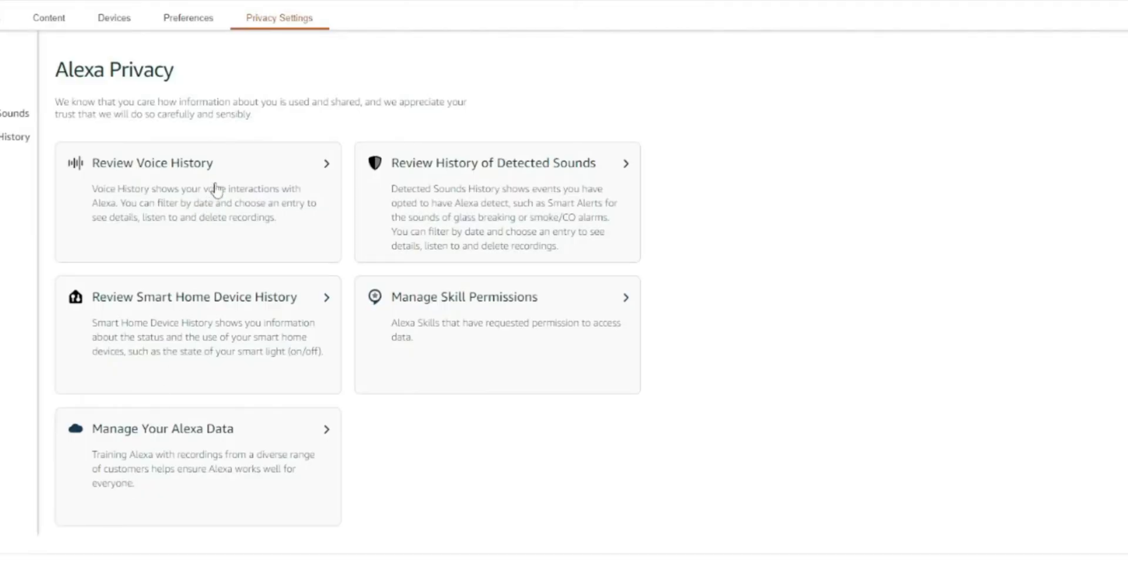
{"action": "mouse_move", "coordinate": [227, 178]}
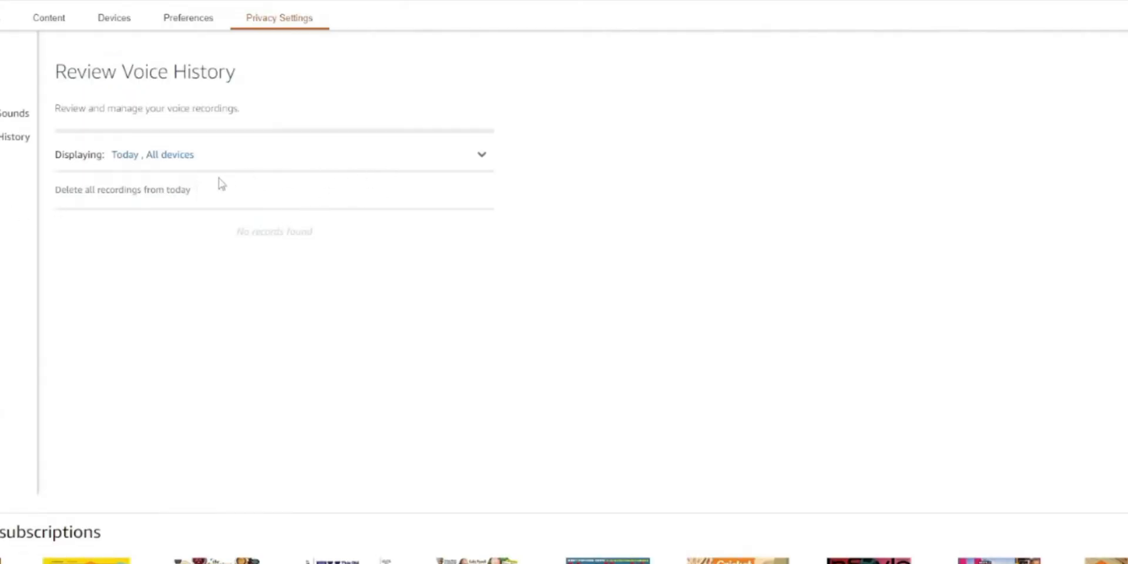
{"action": "mouse_move", "coordinate": [132, 158]}
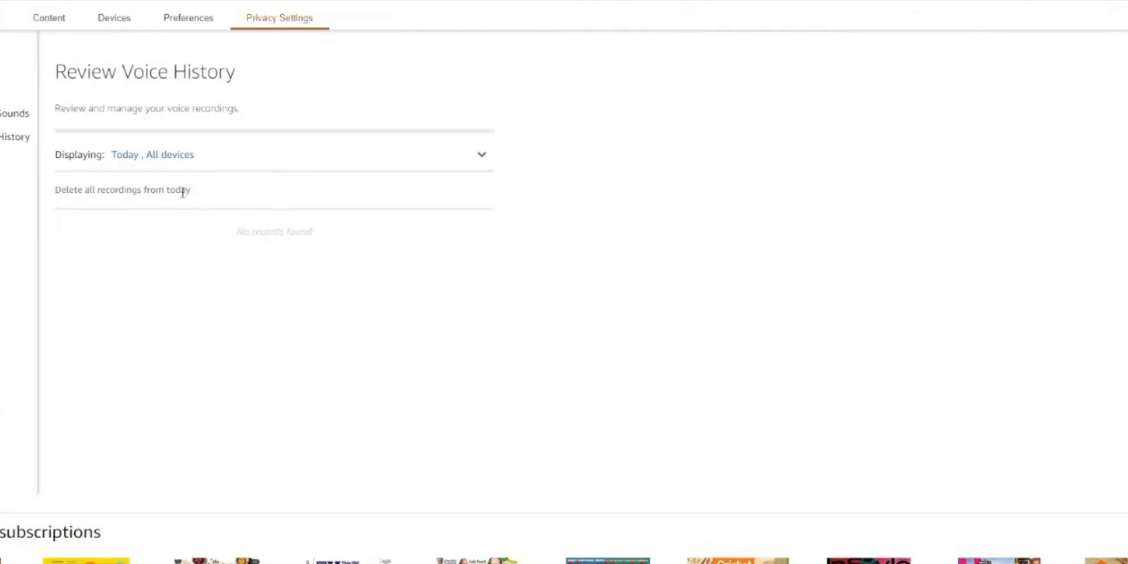
Expand the Displaying filter and Filter by date to show the date range choices.
{"action": "left_click", "coordinate": [481, 154]}
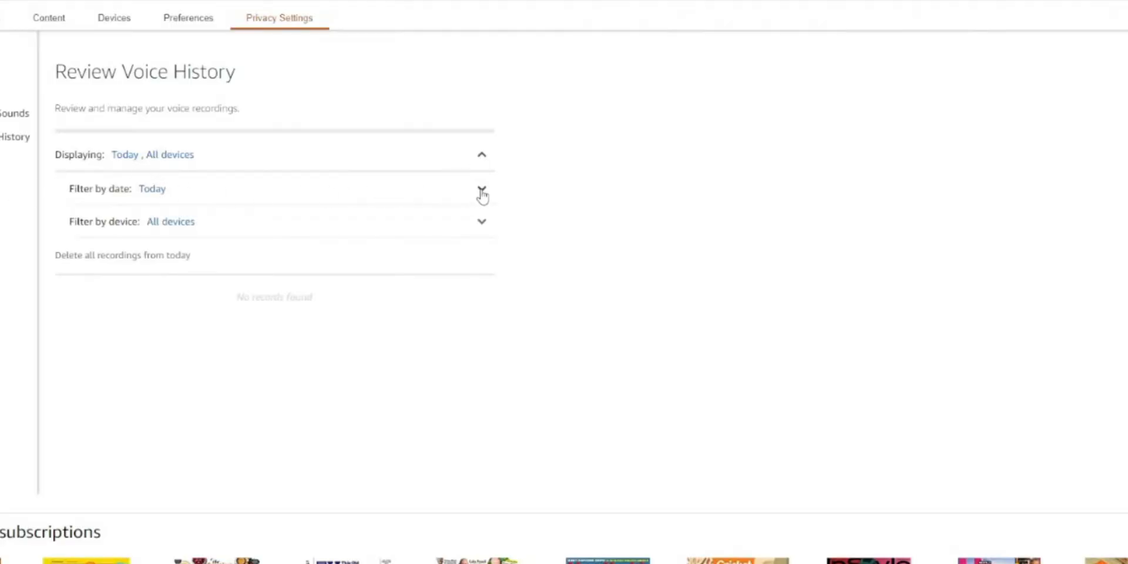
{"action": "left_click", "coordinate": [481, 189]}
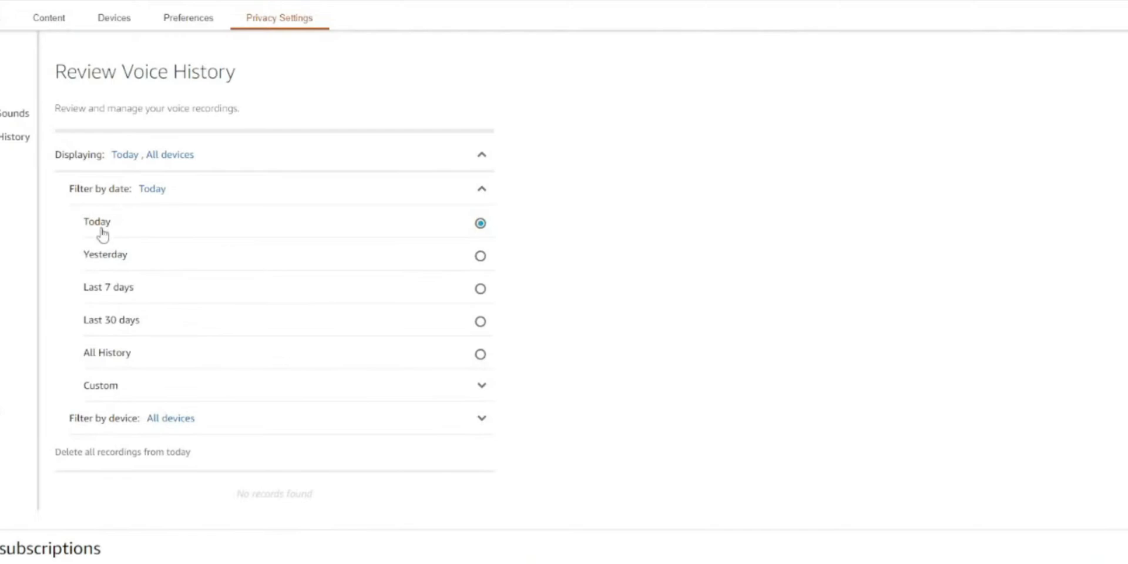
{"action": "mouse_move", "coordinate": [123, 349]}
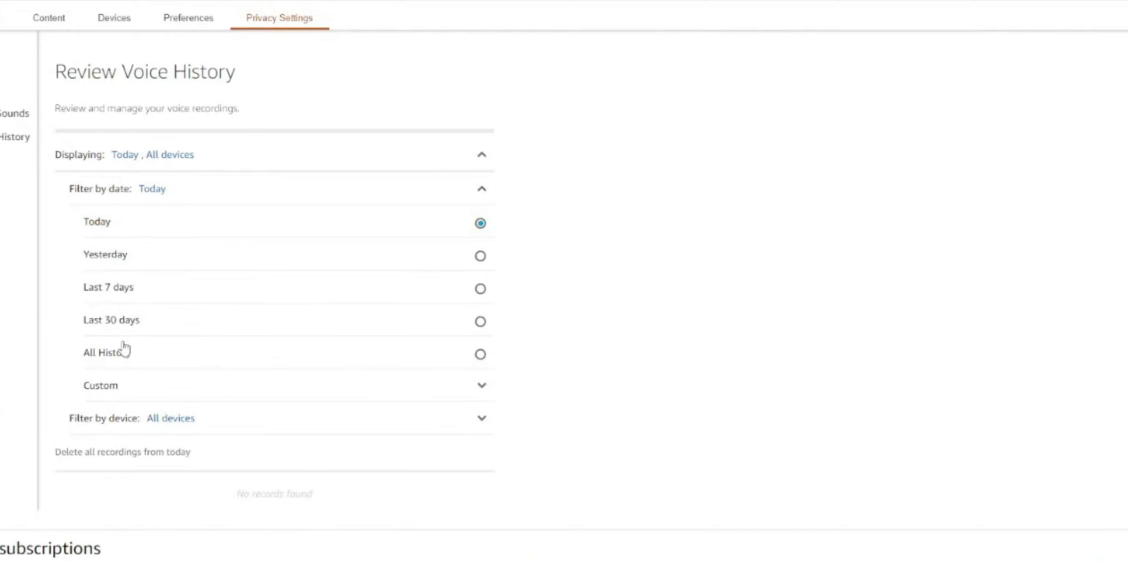
{"action": "mouse_move", "coordinate": [417, 406]}
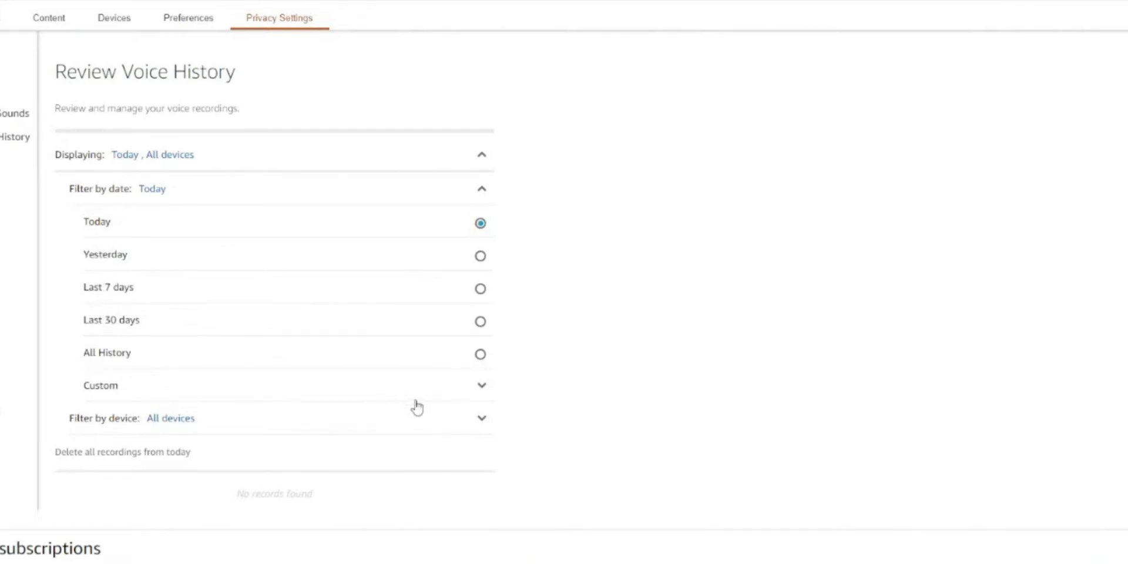
{"action": "mouse_move", "coordinate": [481, 387]}
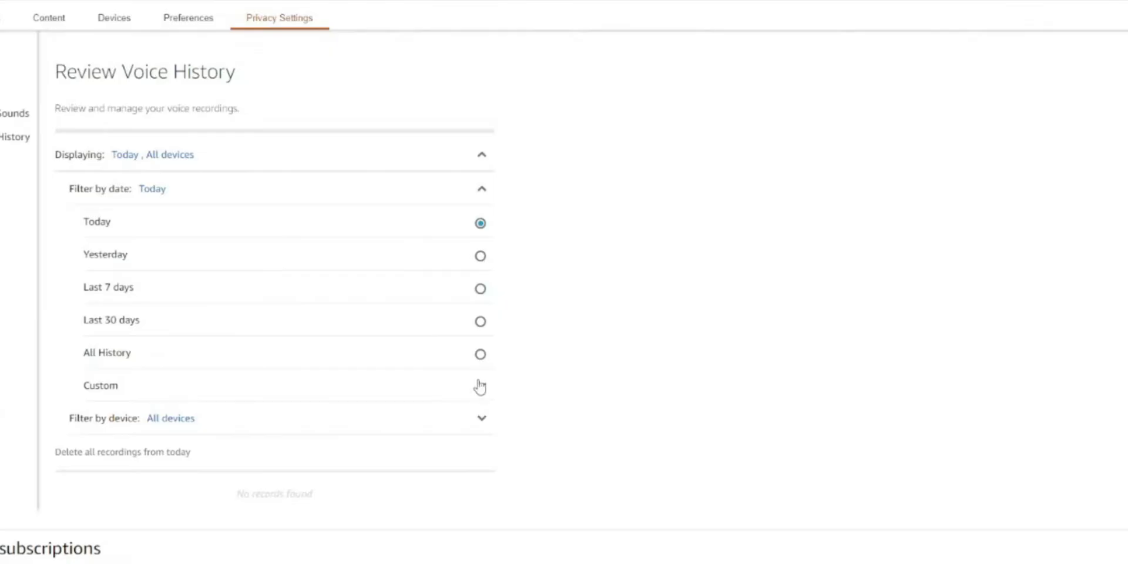
{"action": "left_click", "coordinate": [480, 353]}
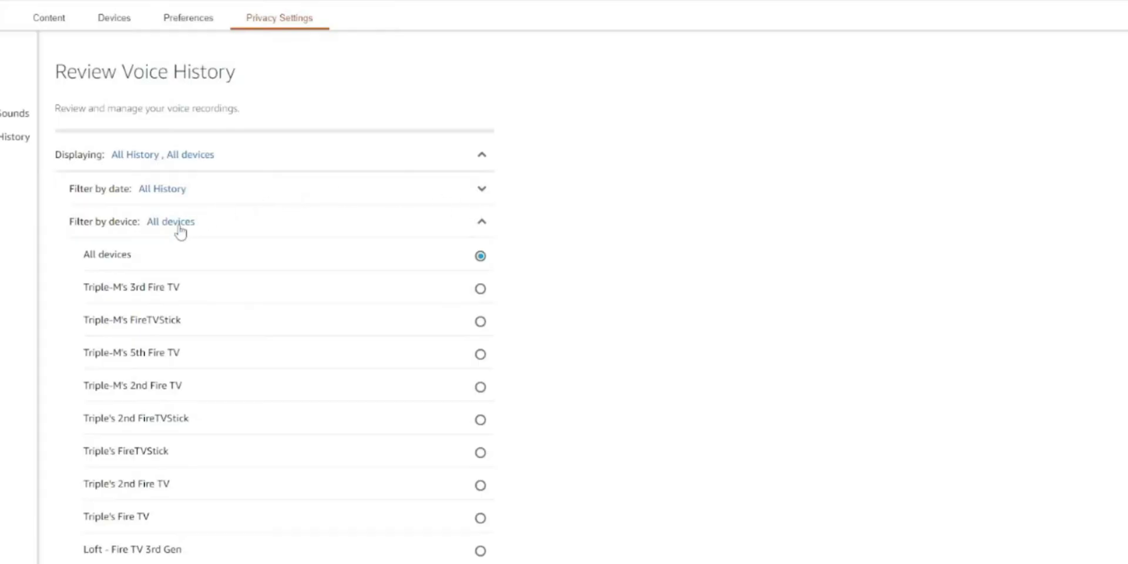
{"action": "mouse_move", "coordinate": [166, 338]}
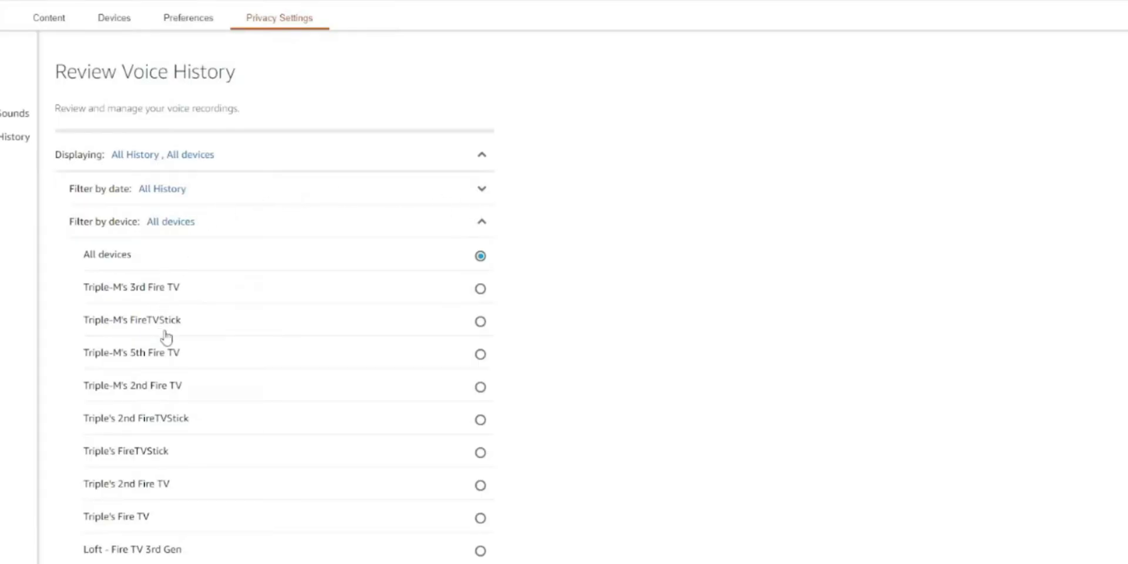
{"action": "mouse_move", "coordinate": [176, 401]}
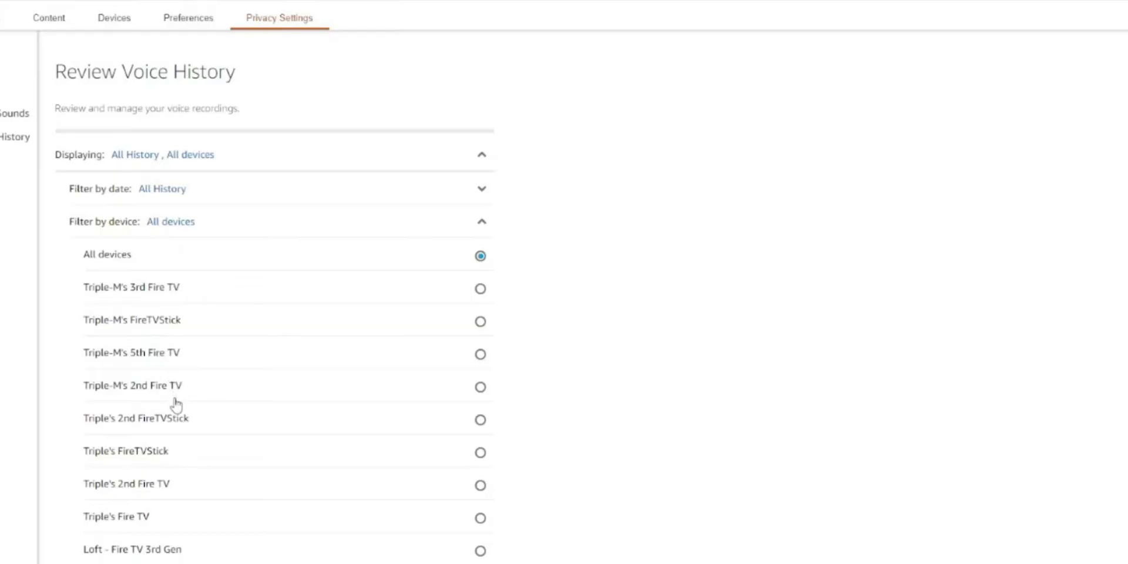
{"action": "mouse_move", "coordinate": [173, 445]}
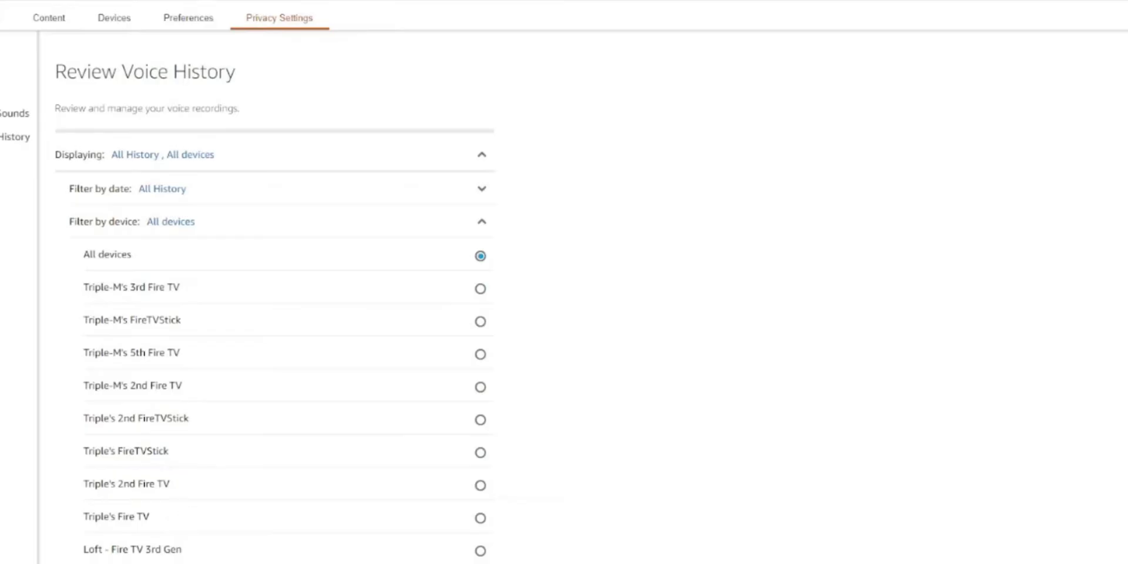
{"action": "mouse_move", "coordinate": [147, 327]}
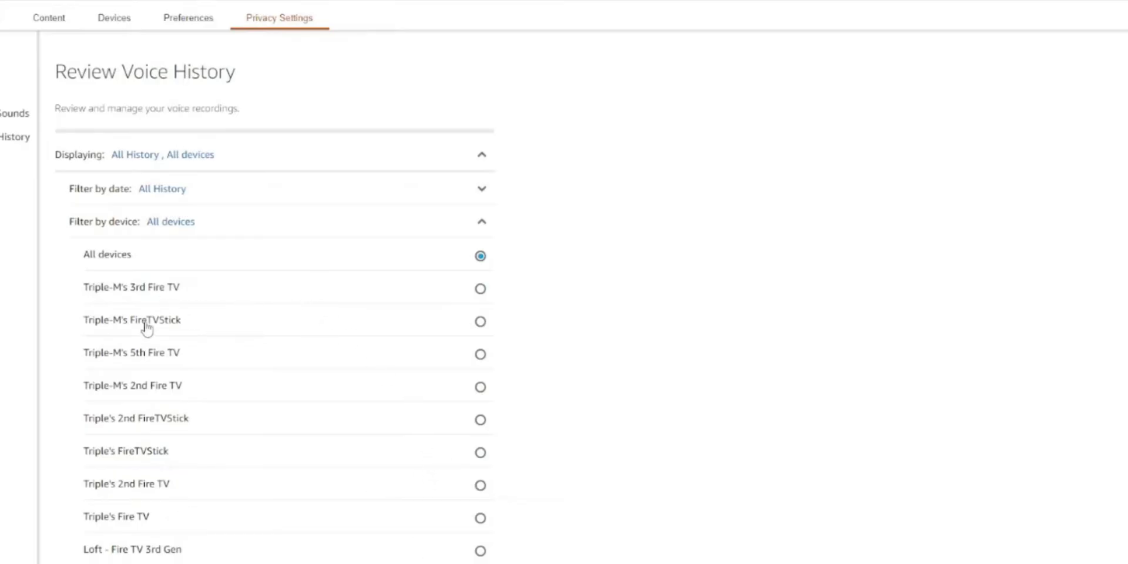
{"action": "mouse_move", "coordinate": [436, 308]}
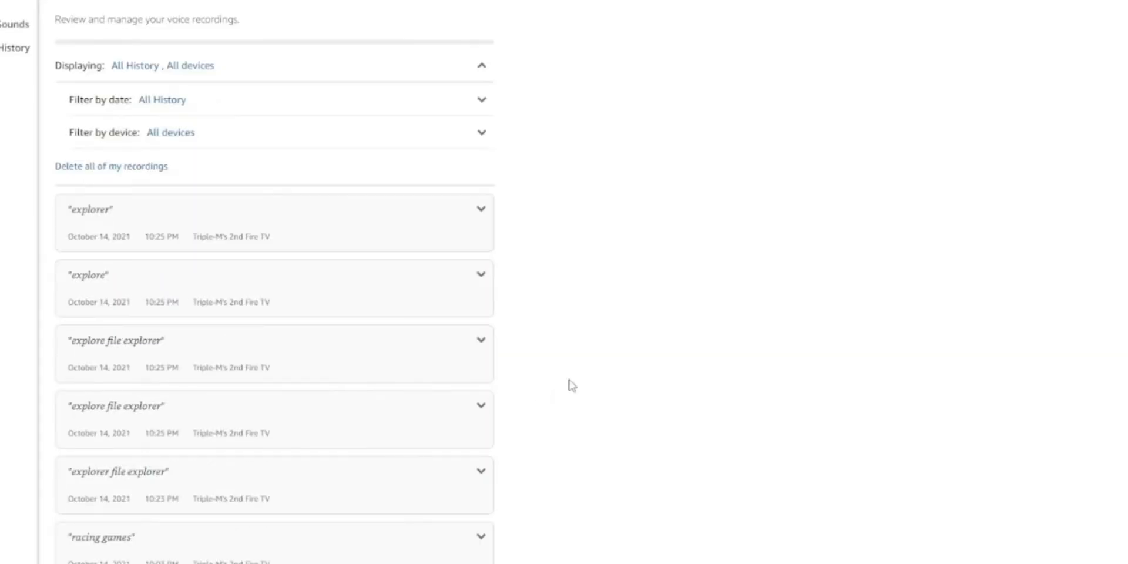
{"action": "mouse_move", "coordinate": [92, 270]}
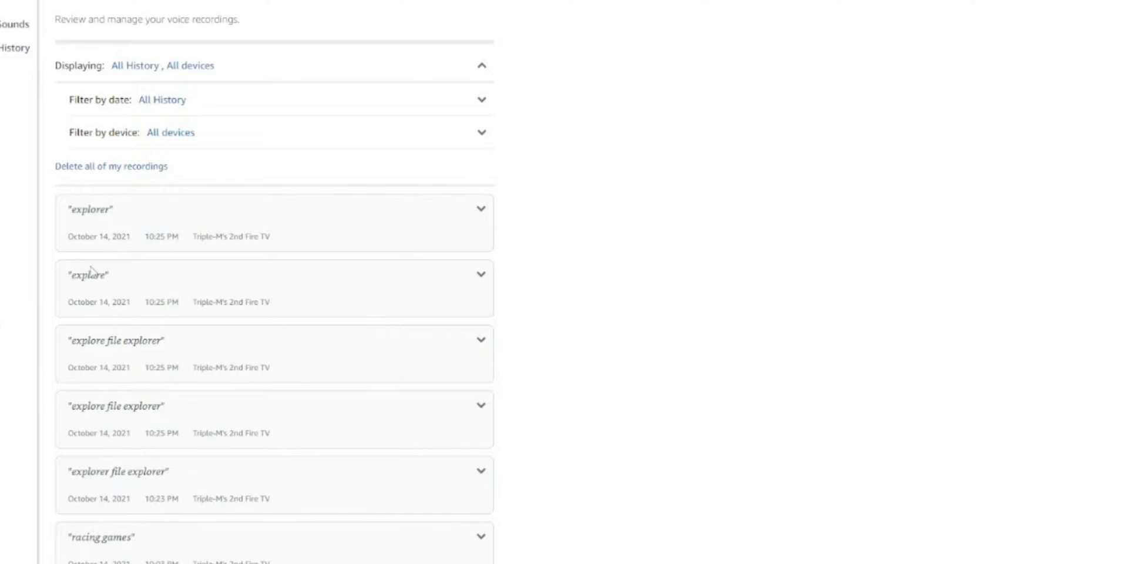
{"action": "scroll", "scroll_direction": "down", "scroll_amount": 3}
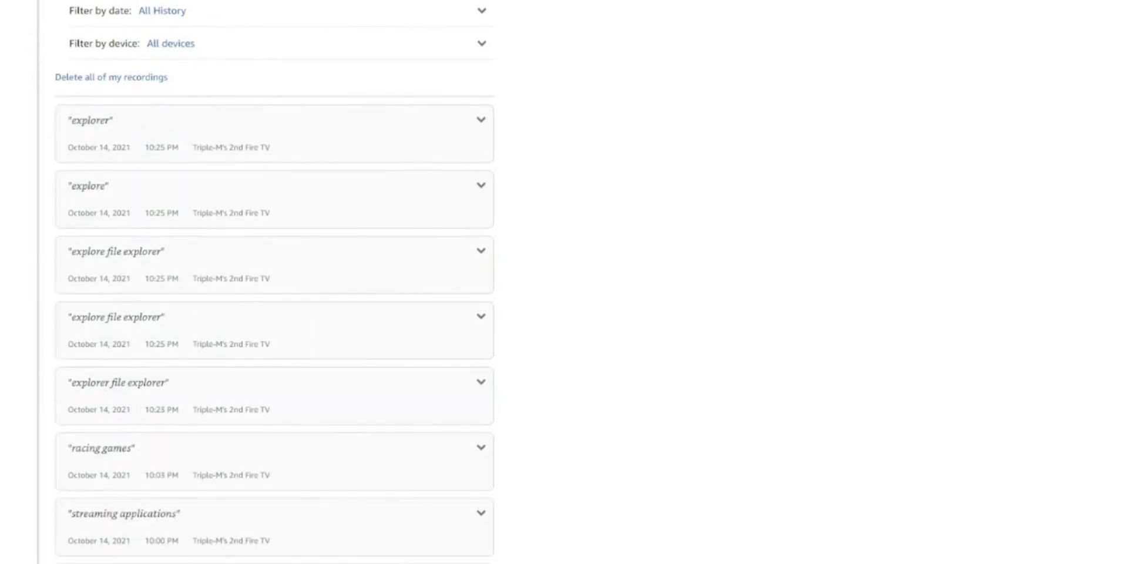
{"action": "mouse_move", "coordinate": [524, 376]}
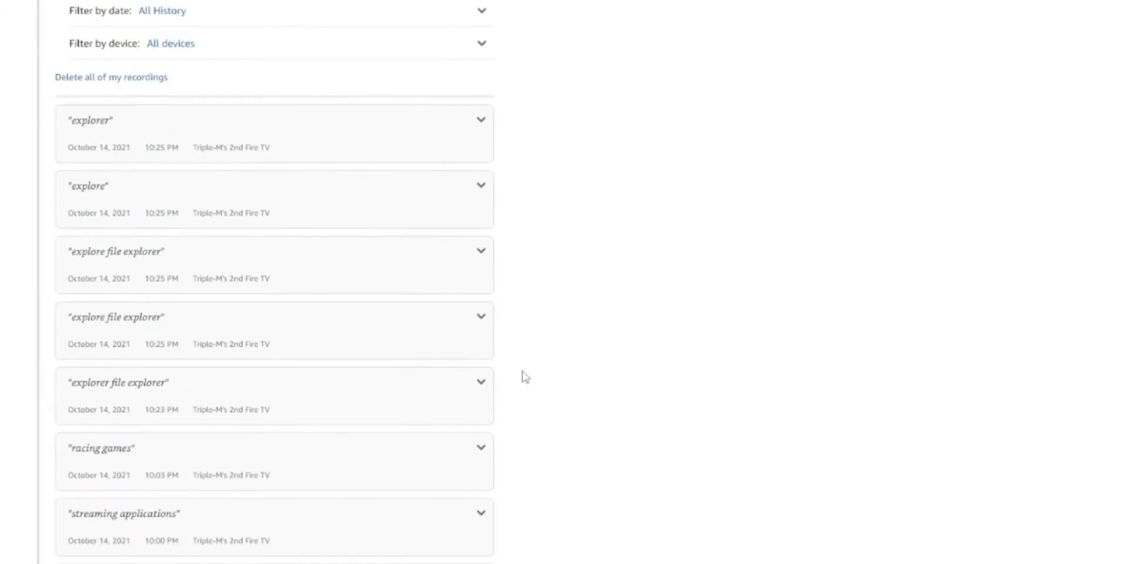
{"action": "mouse_move", "coordinate": [530, 370]}
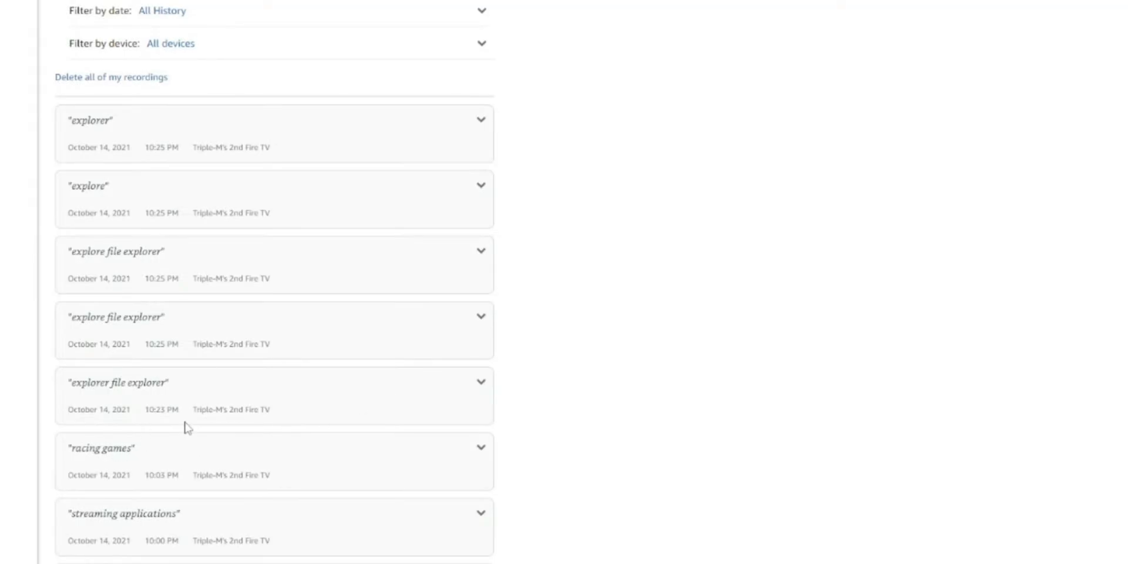
{"action": "mouse_move", "coordinate": [170, 472]}
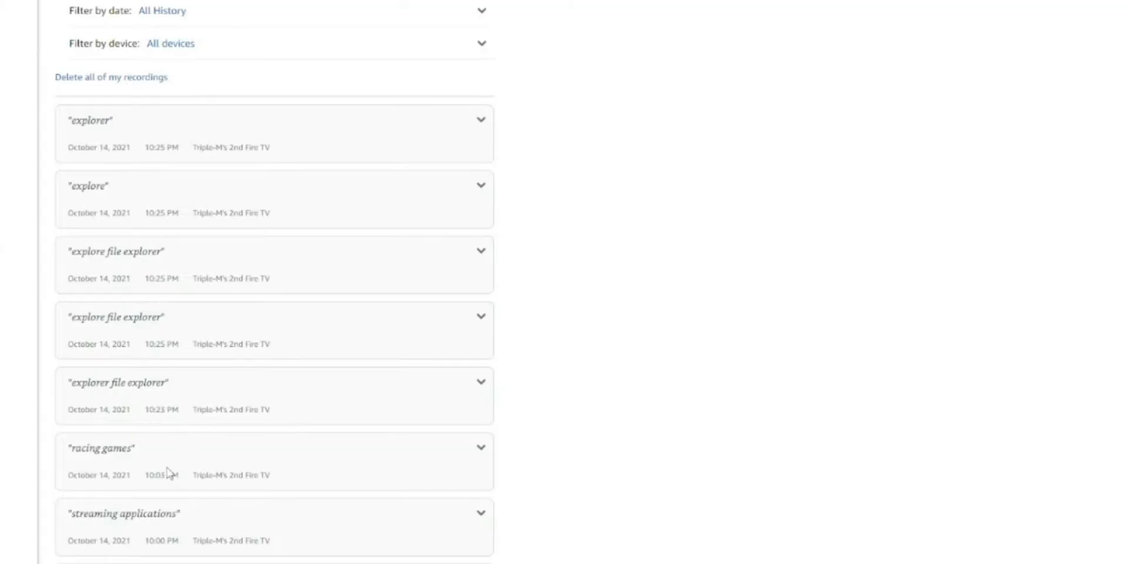
{"action": "mouse_move", "coordinate": [166, 468]}
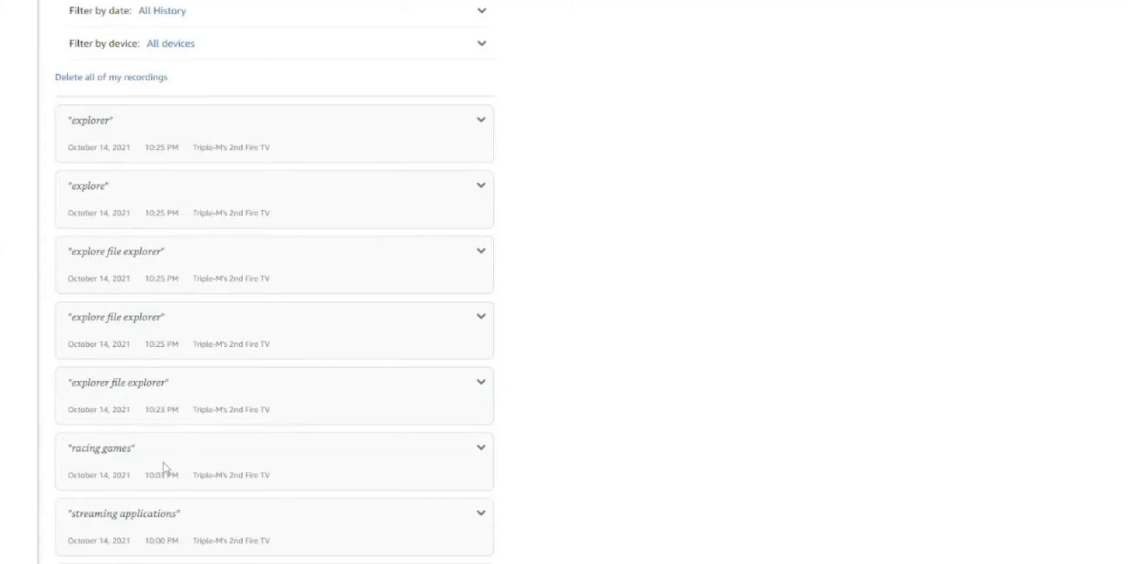
{"action": "scroll", "scroll_direction": "down", "scroll_amount": 3}
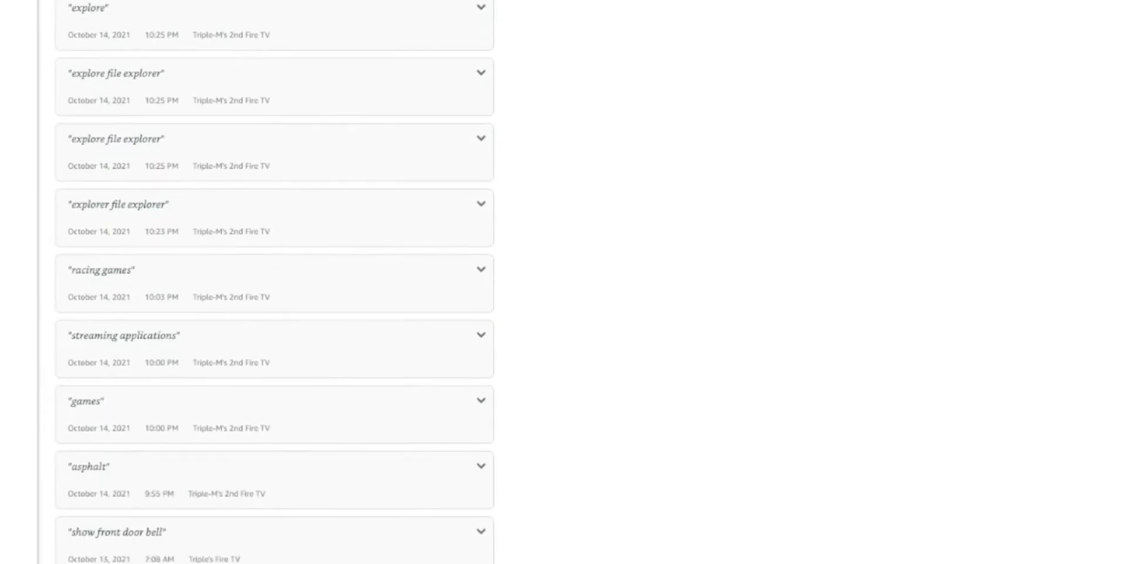
{"action": "scroll", "scroll_direction": "down", "scroll_amount": 3}
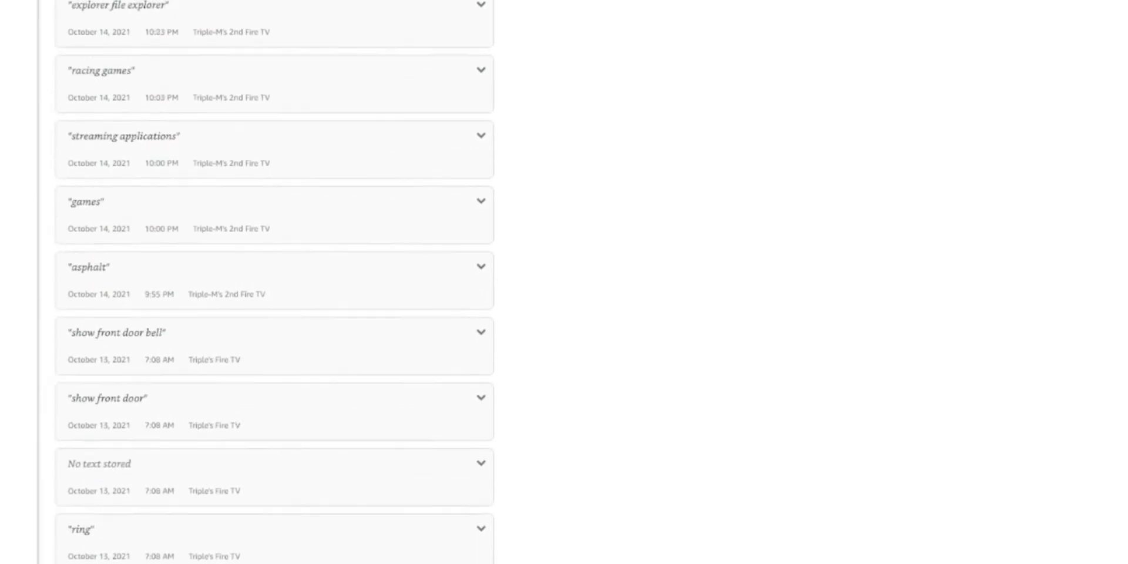
{"action": "scroll", "scroll_direction": "down", "scroll_amount": 3}
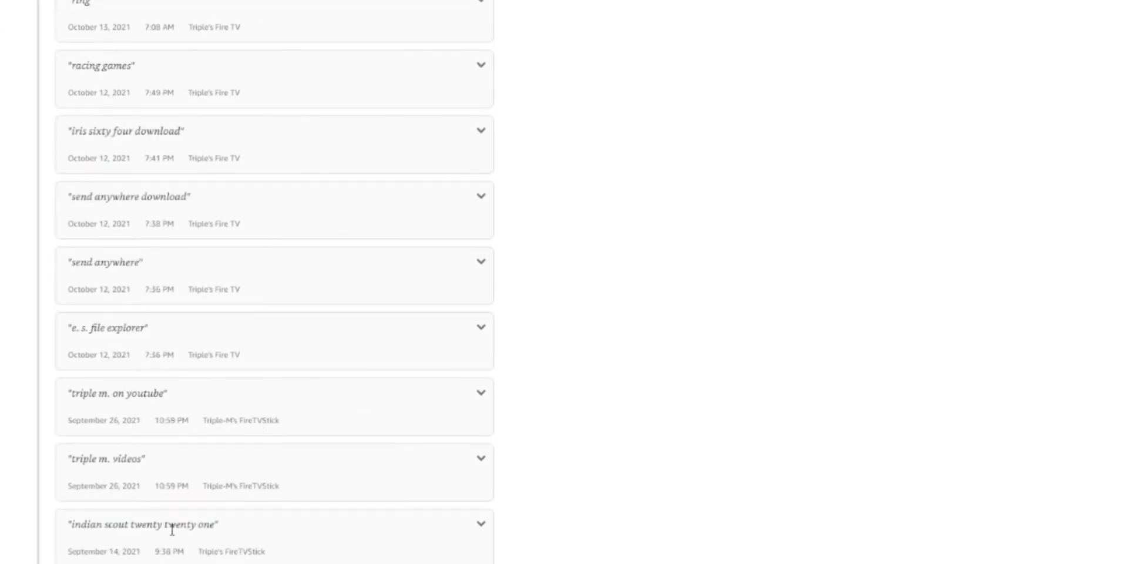
{"action": "scroll", "scroll_direction": "down", "scroll_amount": 3}
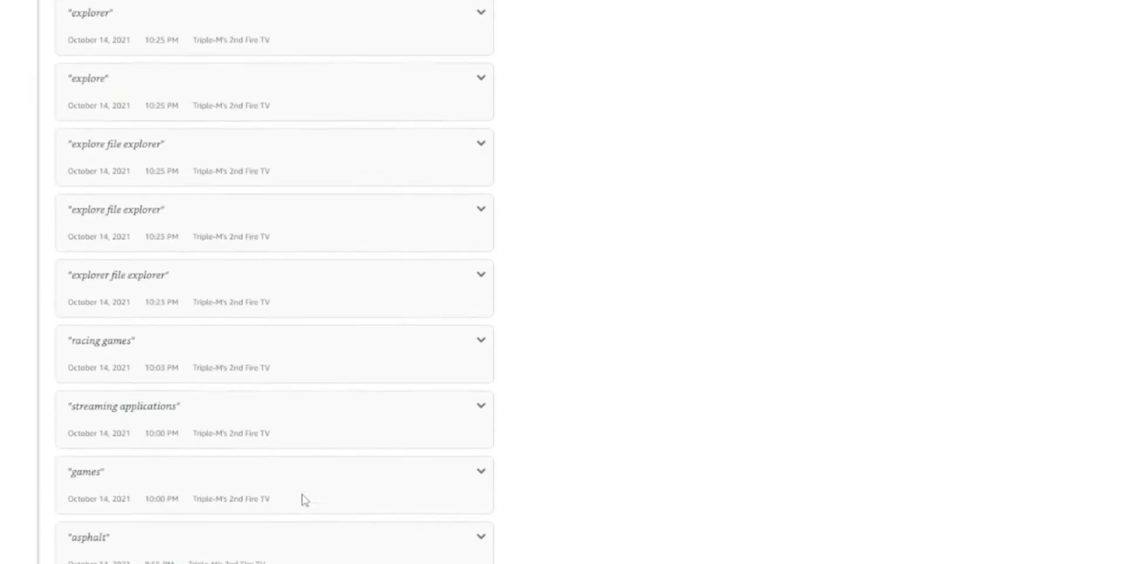
{"action": "scroll", "scroll_direction": "up", "scroll_amount": 3}
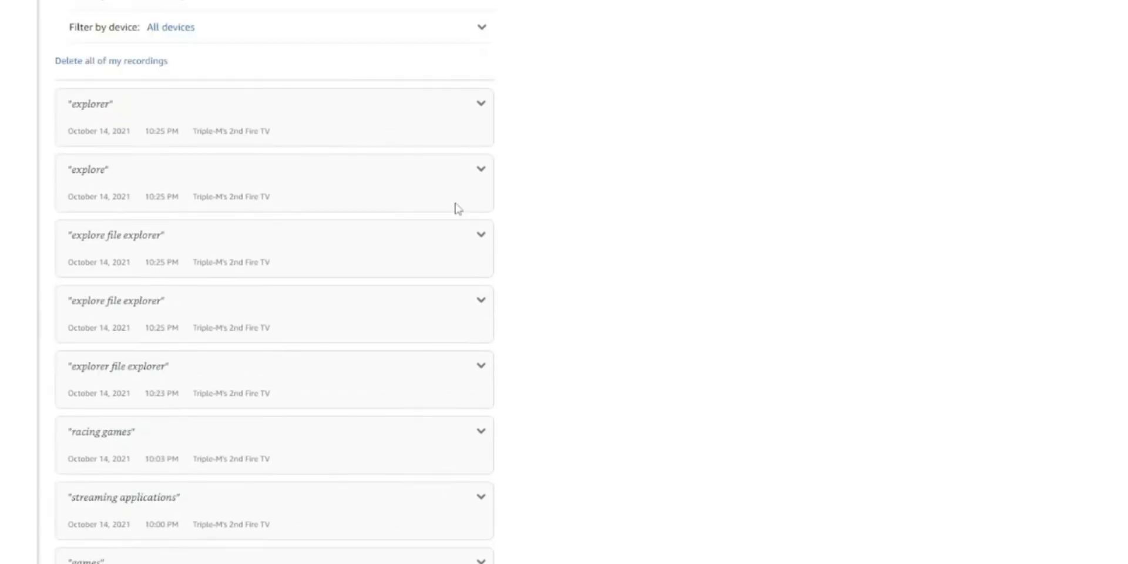
{"action": "mouse_move", "coordinate": [461, 185]}
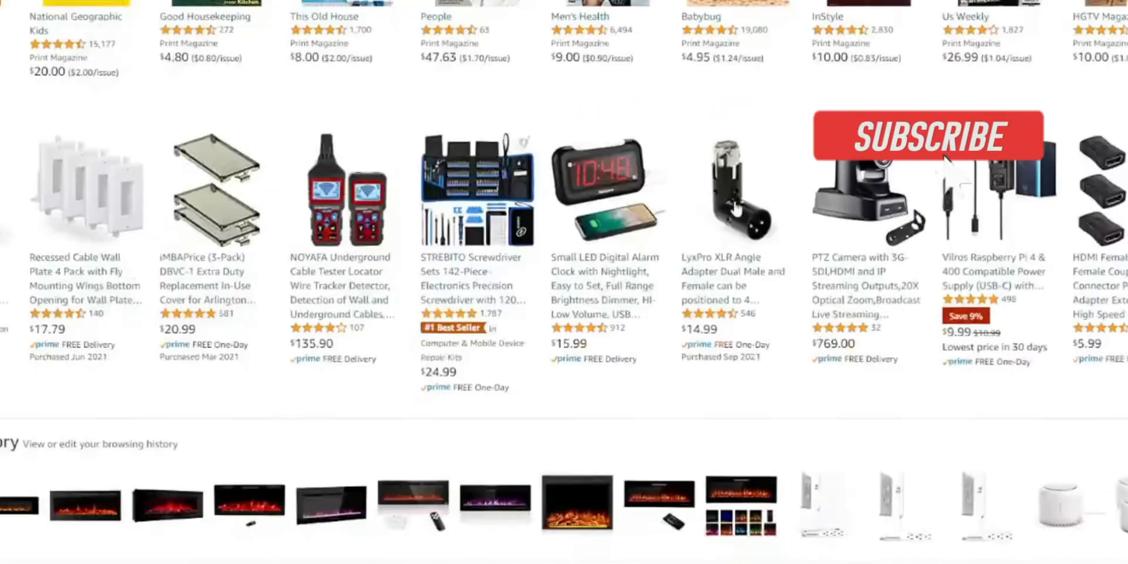
{"action": "left_click", "coordinate": [927, 136]}
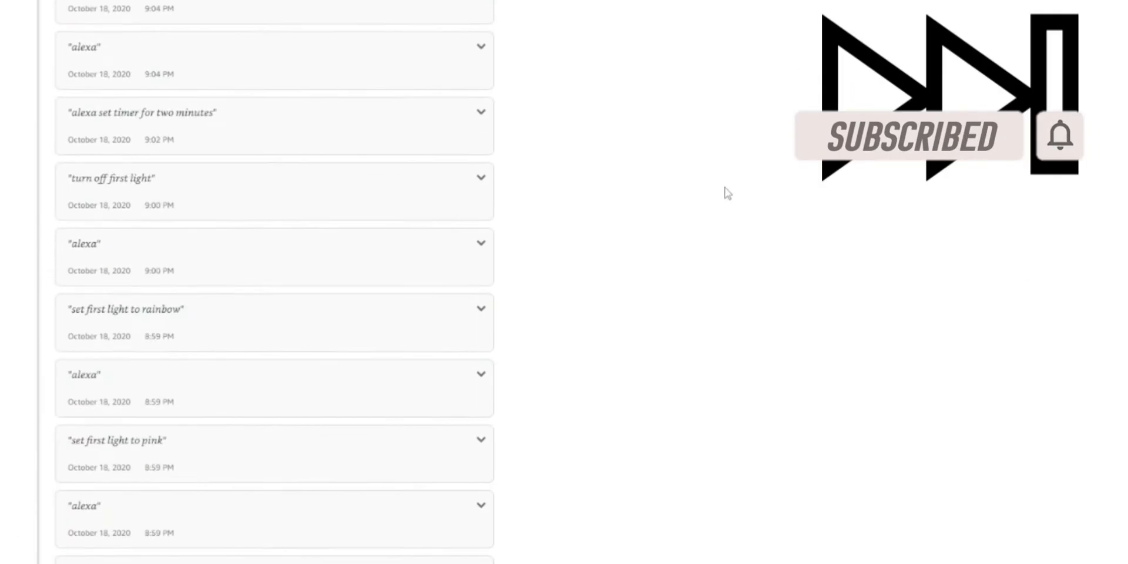
{"action": "scroll", "scroll_direction": "down", "scroll_amount": 3}
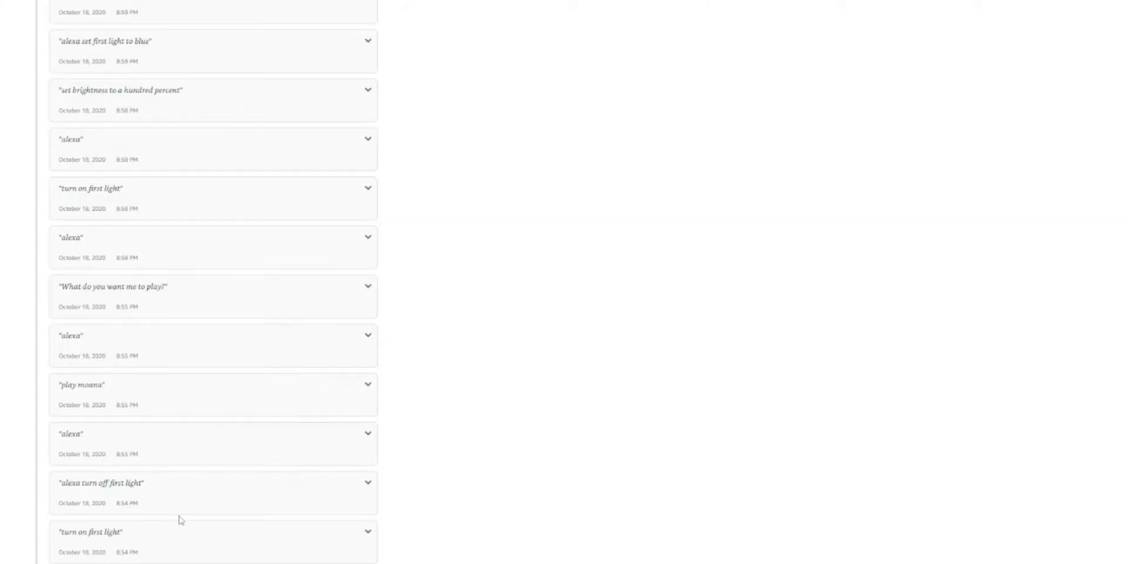
{"action": "mouse_move", "coordinate": [71, 261]}
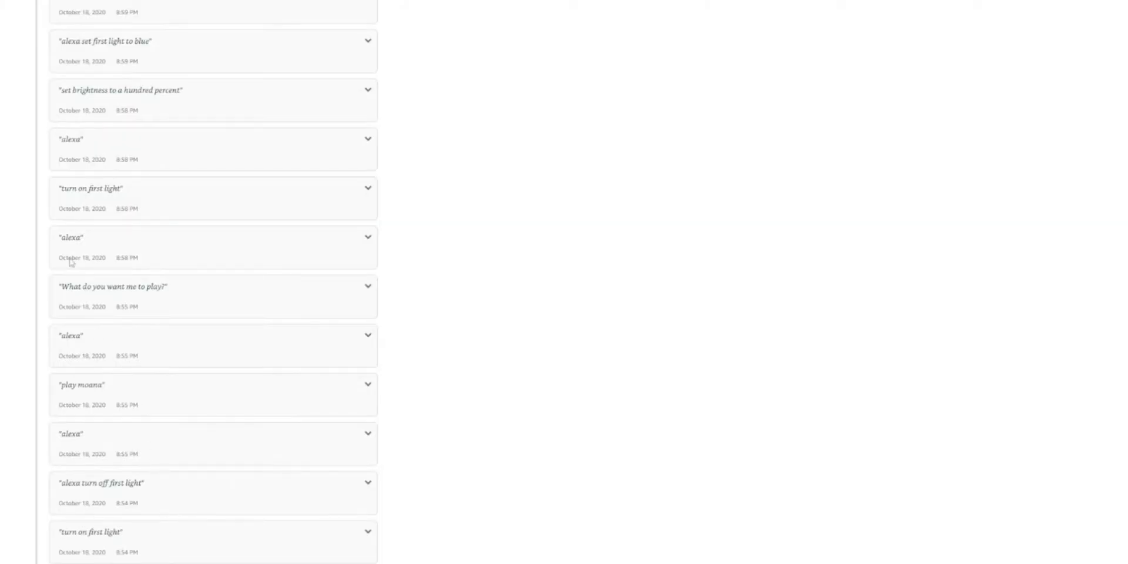
{"action": "mouse_move", "coordinate": [121, 129]}
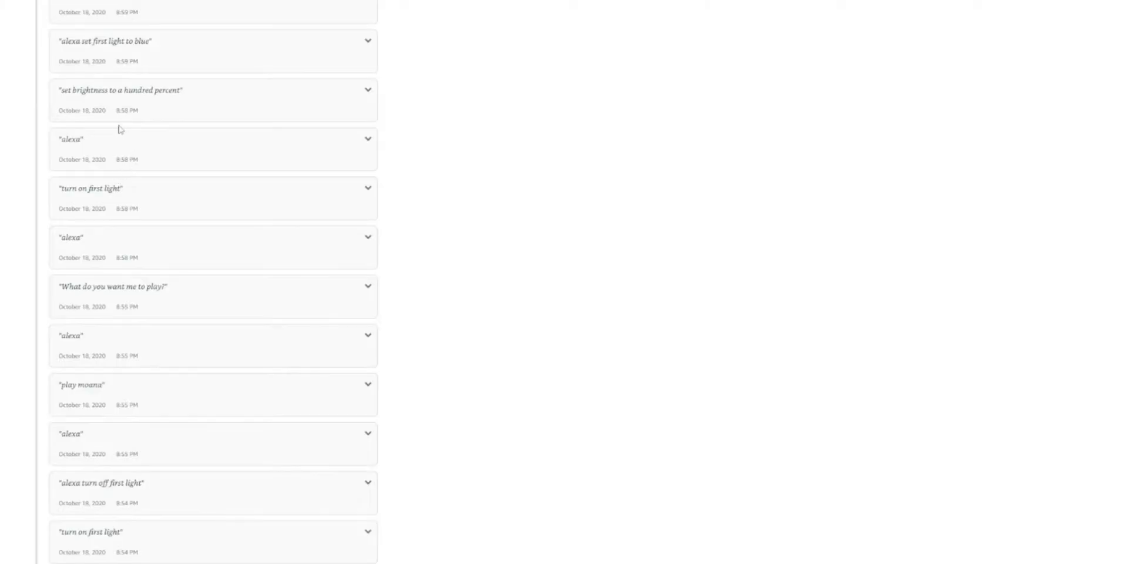
{"action": "mouse_move", "coordinate": [128, 100]}
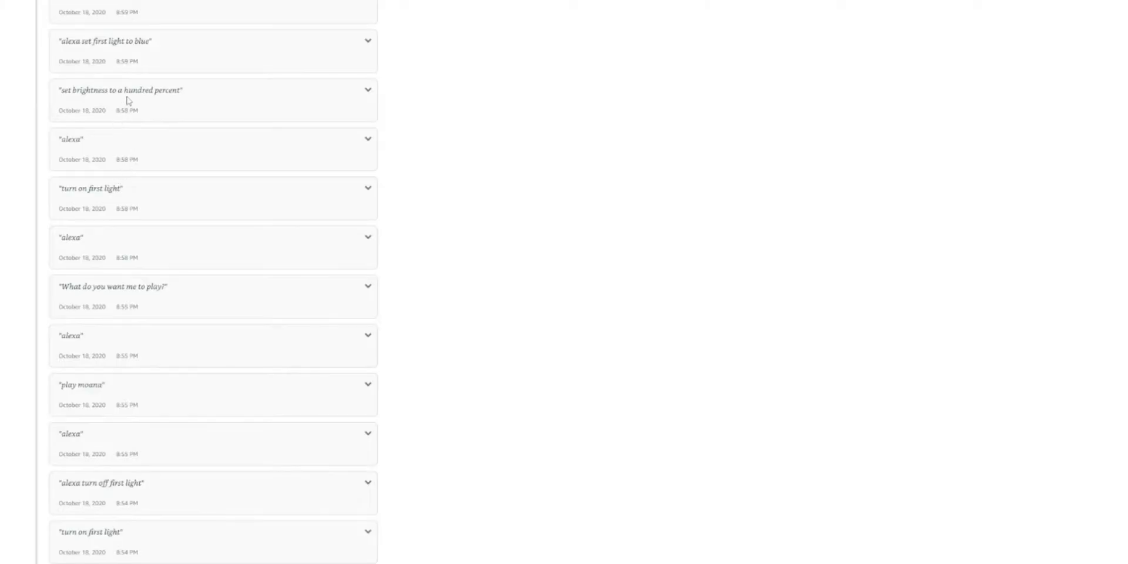
{"action": "mouse_move", "coordinate": [342, 188]}
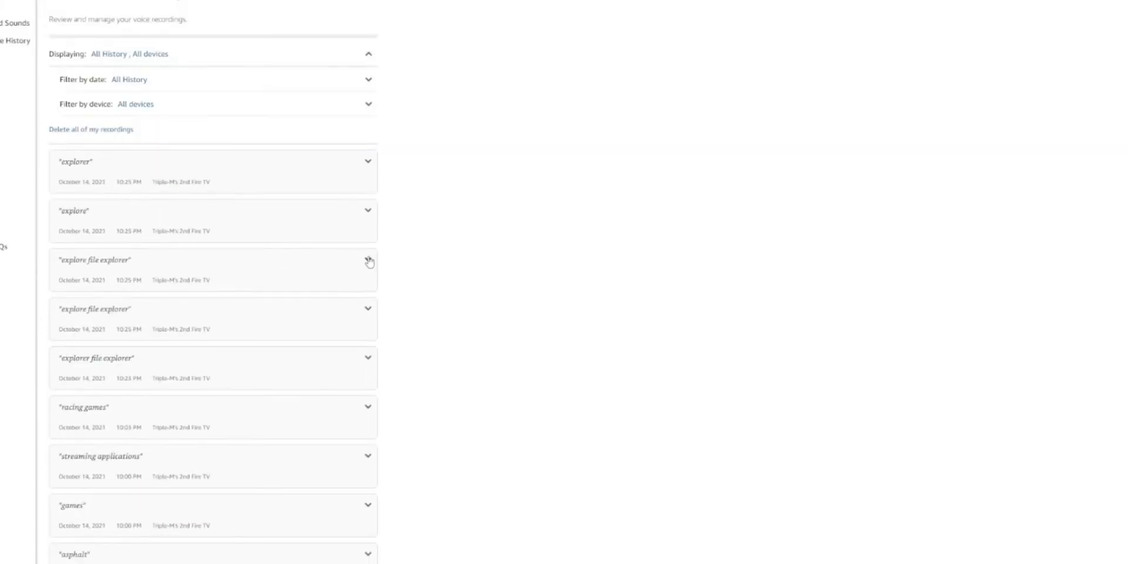
Thumbs-down the 'explore file explorer' recording under 'Did Alexa do what you wanted?'.
{"action": "left_click", "coordinate": [367, 260]}
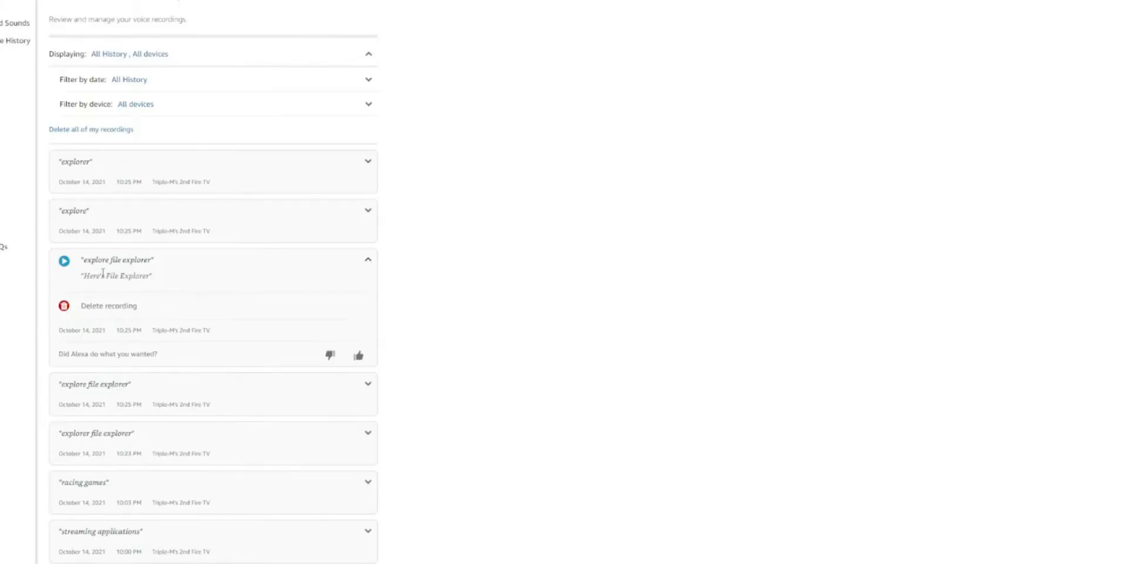
{"action": "mouse_move", "coordinate": [93, 271]}
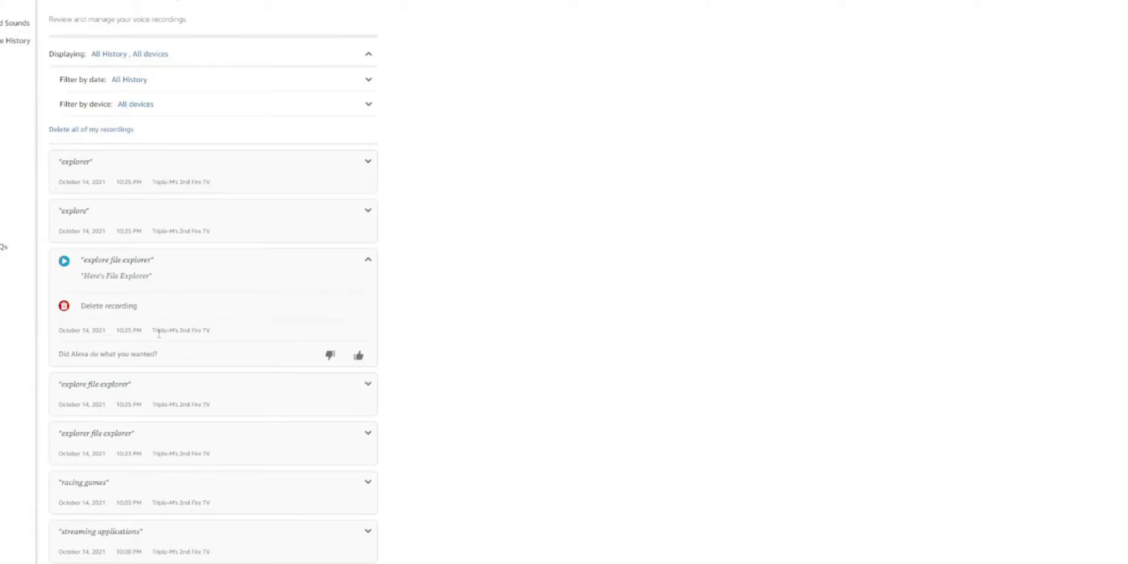
{"action": "mouse_move", "coordinate": [100, 363]}
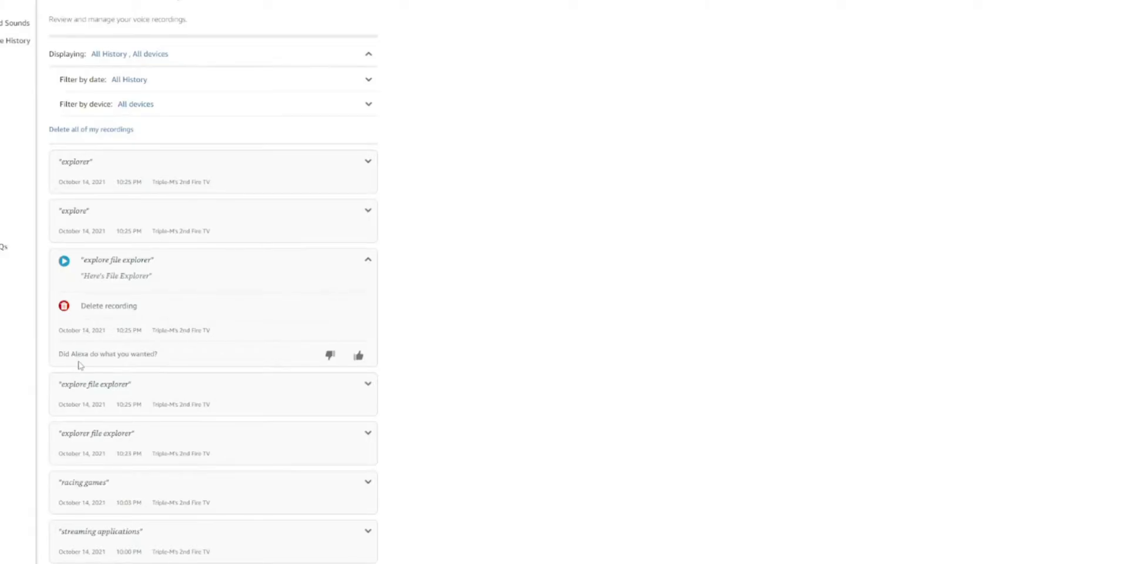
{"action": "mouse_move", "coordinate": [343, 367]}
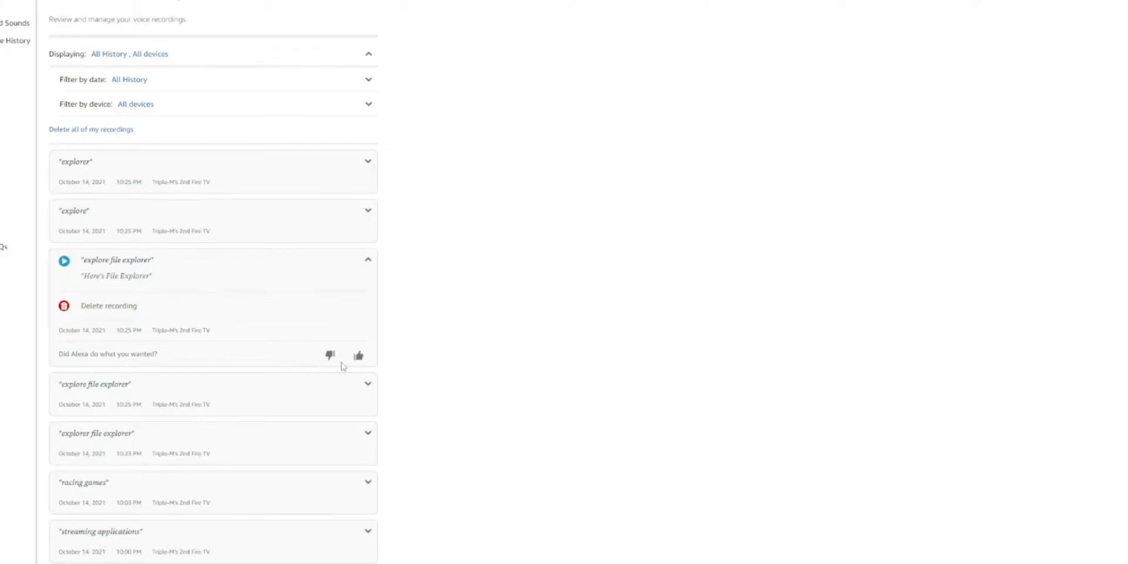
{"action": "mouse_move", "coordinate": [142, 299]}
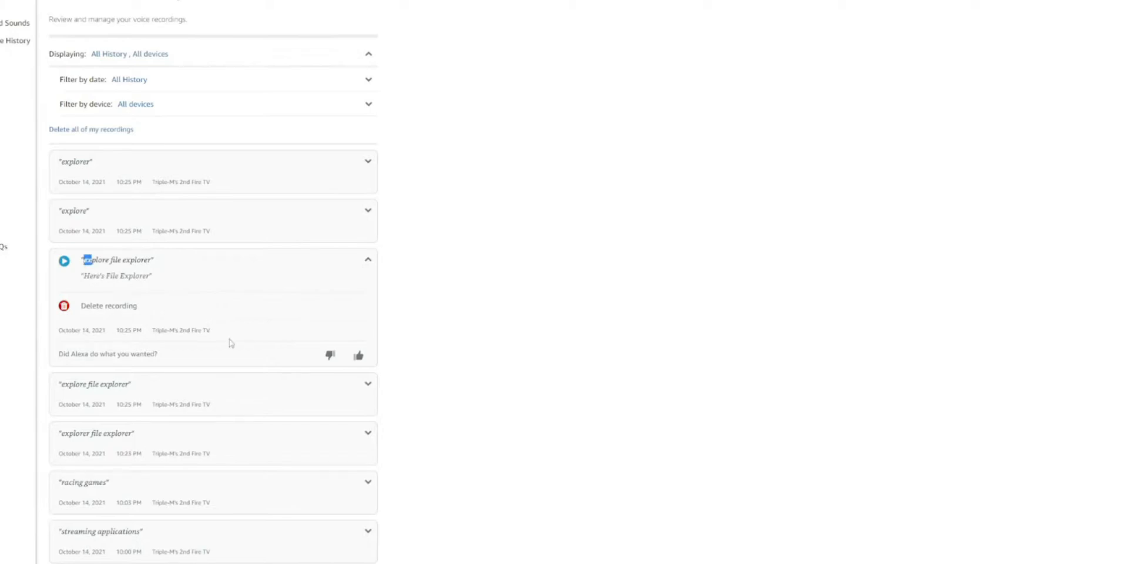
{"action": "left_click", "coordinate": [330, 355]}
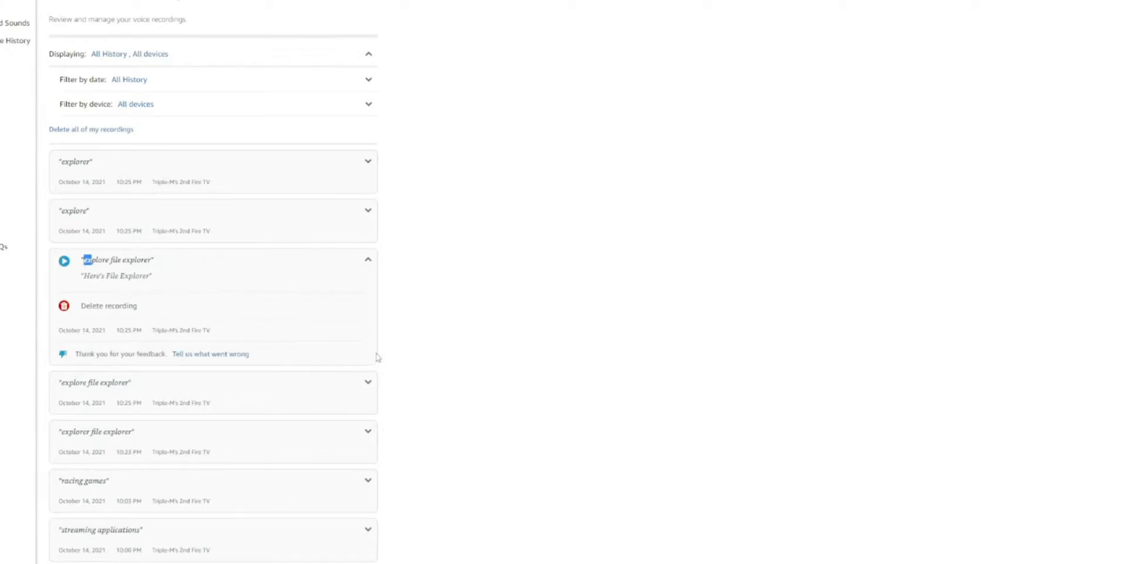
{"action": "mouse_move", "coordinate": [294, 360]}
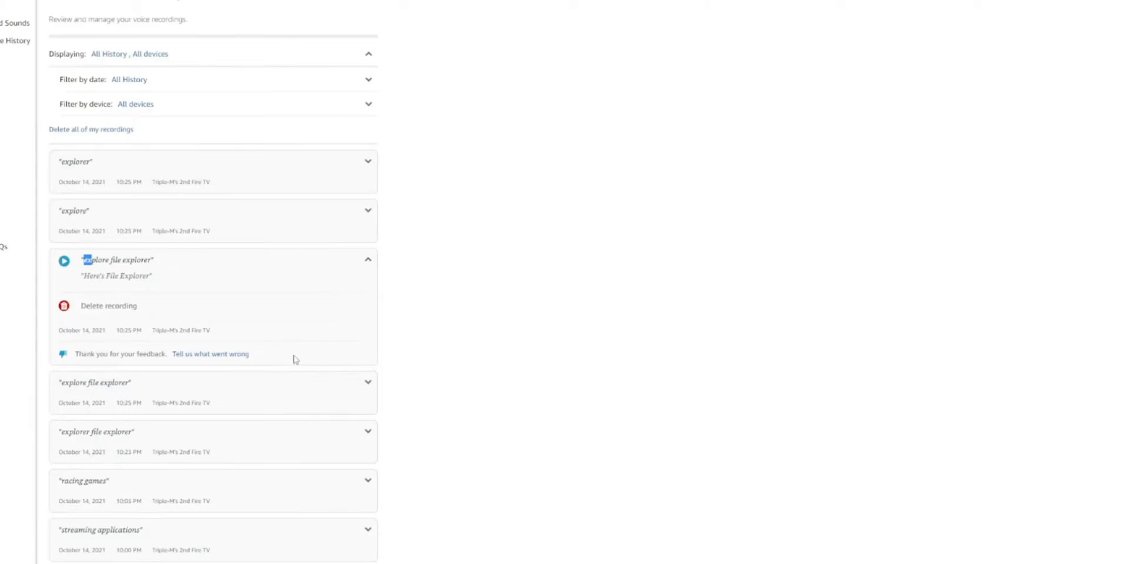
{"action": "left_click", "coordinate": [211, 353]}
{"action": "type", "text": "I was"}
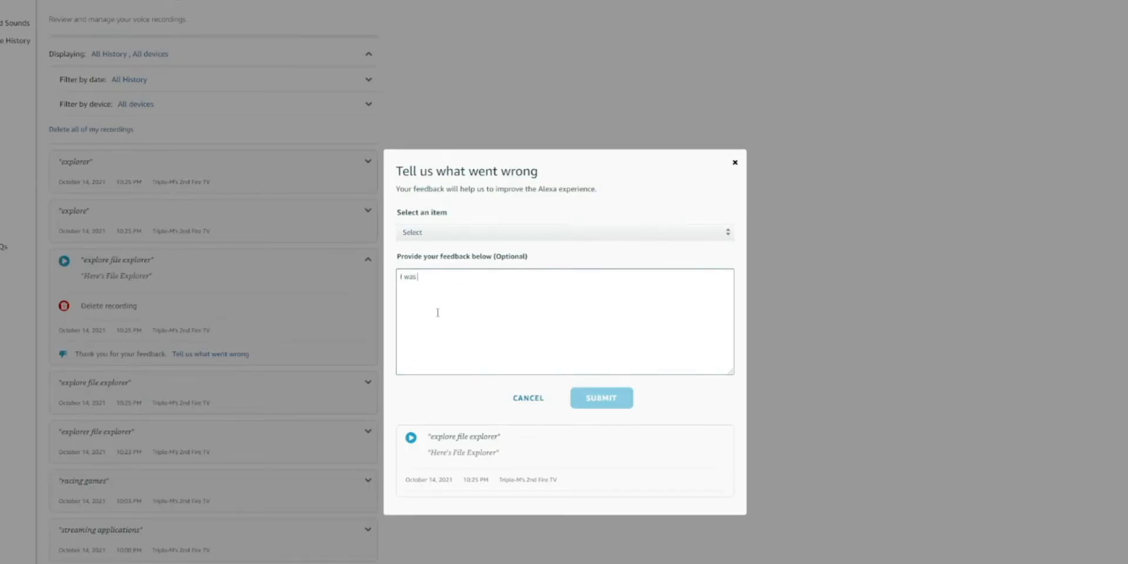
Submit feedback choosing 'Tried to perform the right action, but did so poorly'.
{"action": "left_click", "coordinate": [564, 232]}
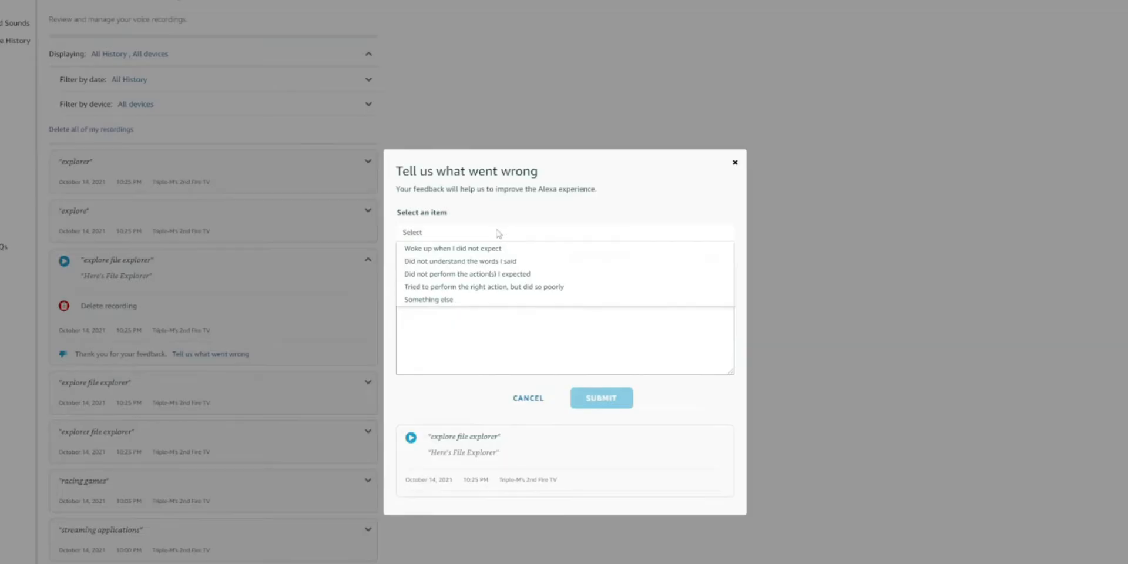
{"action": "mouse_move", "coordinate": [497, 232]}
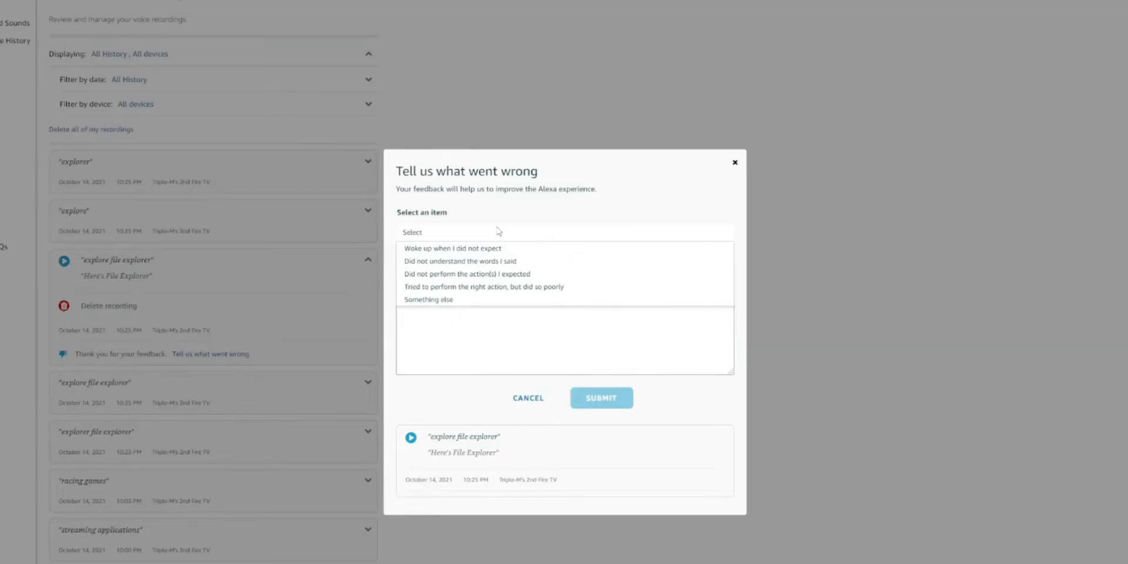
{"action": "left_click", "coordinate": [483, 286]}
{"action": "type", "text": "I was asking for Xplore File explorer."}
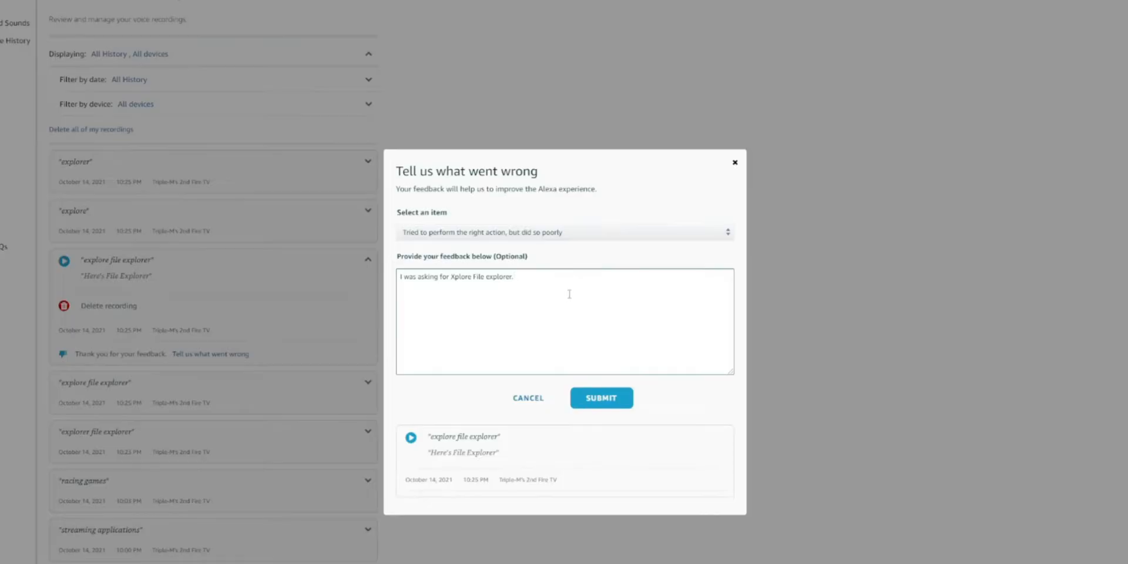
{"action": "left_click", "coordinate": [600, 397]}
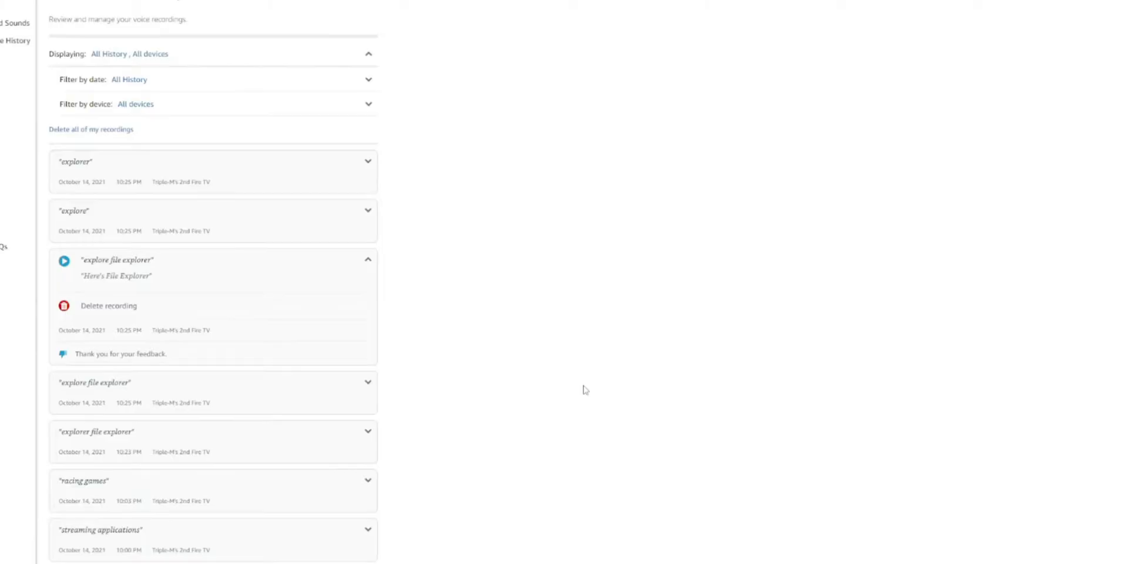
{"action": "mouse_move", "coordinate": [367, 275]}
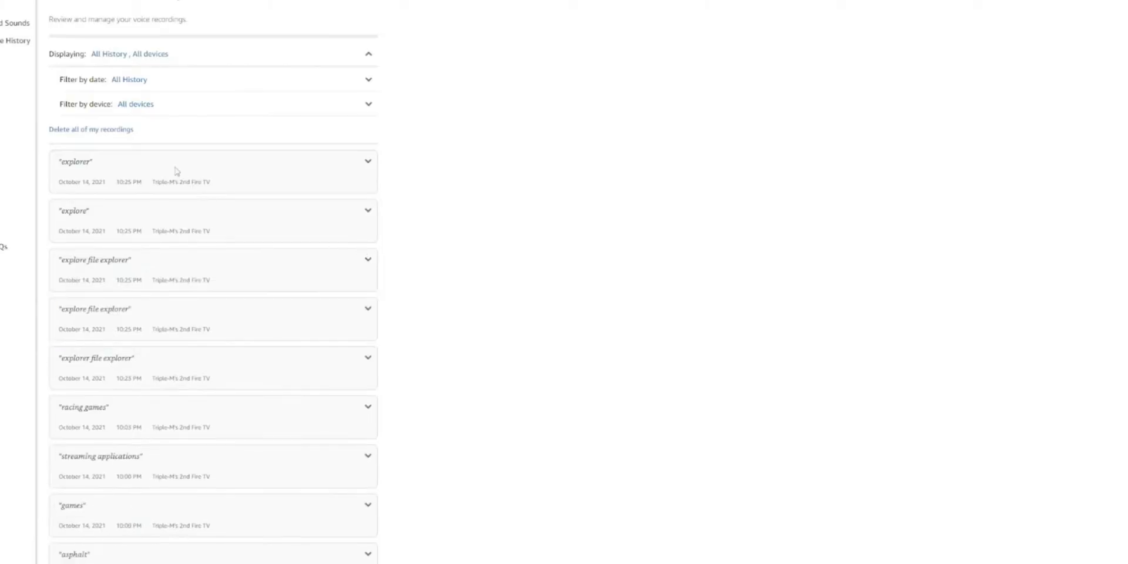
{"action": "mouse_move", "coordinate": [128, 148]}
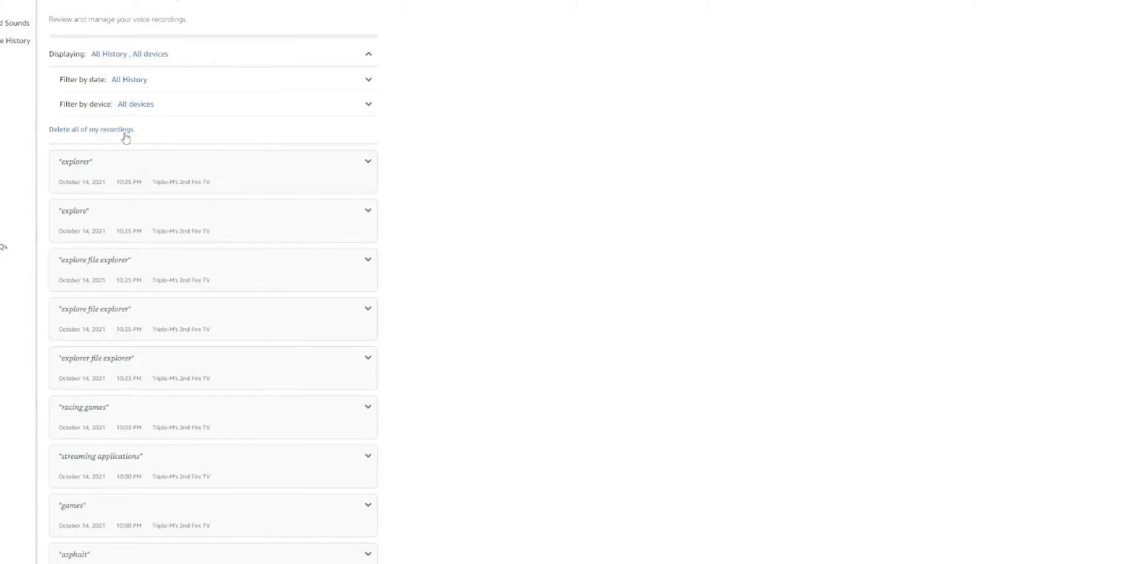
{"action": "mouse_move", "coordinate": [603, 386]}
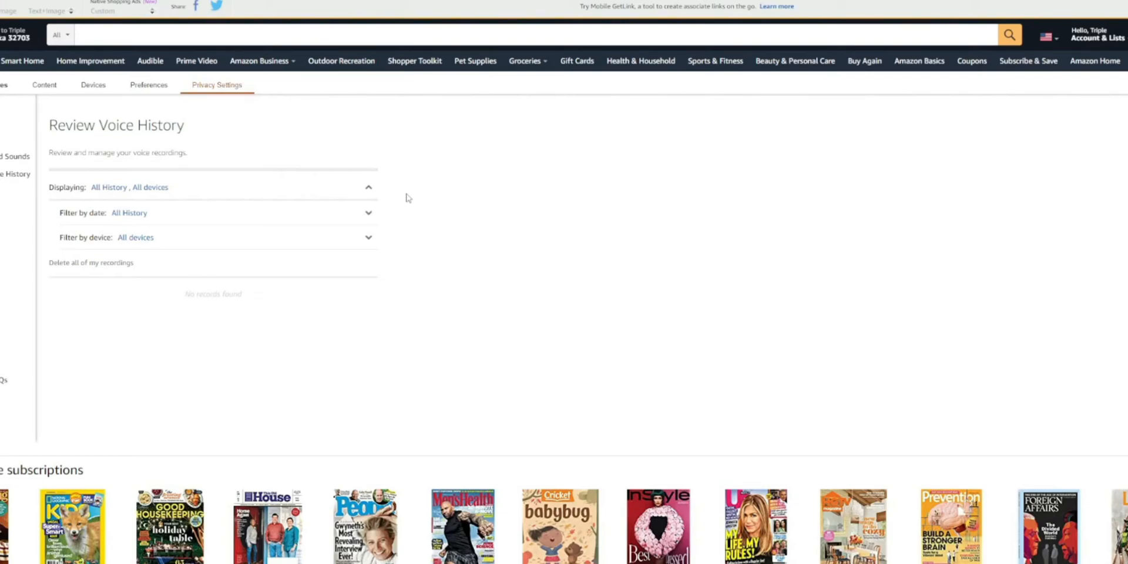
{"action": "mouse_move", "coordinate": [177, 141]}
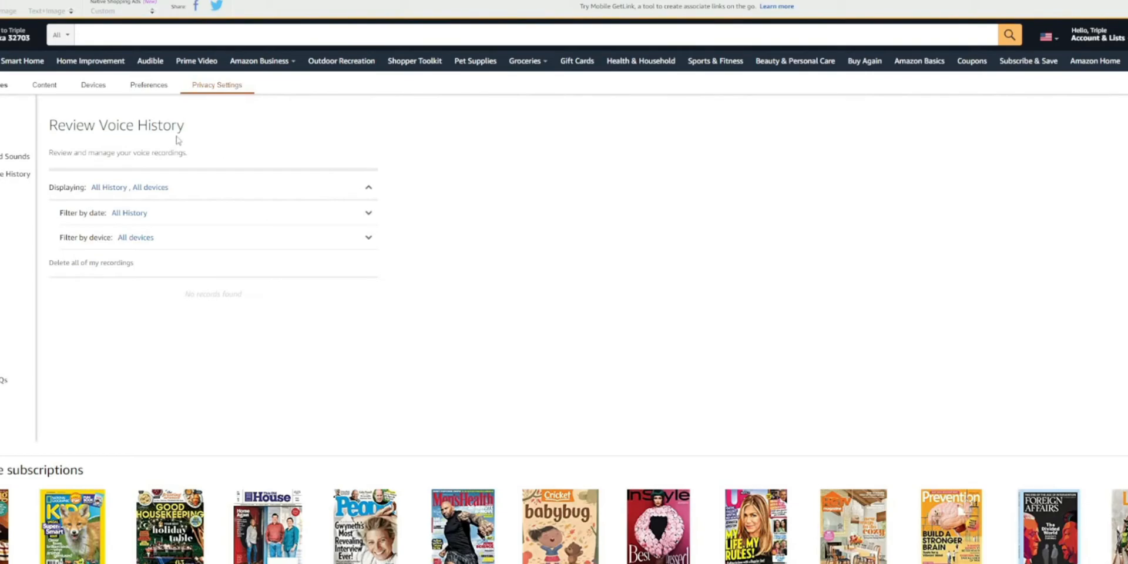
{"action": "mouse_move", "coordinate": [6, 210]}
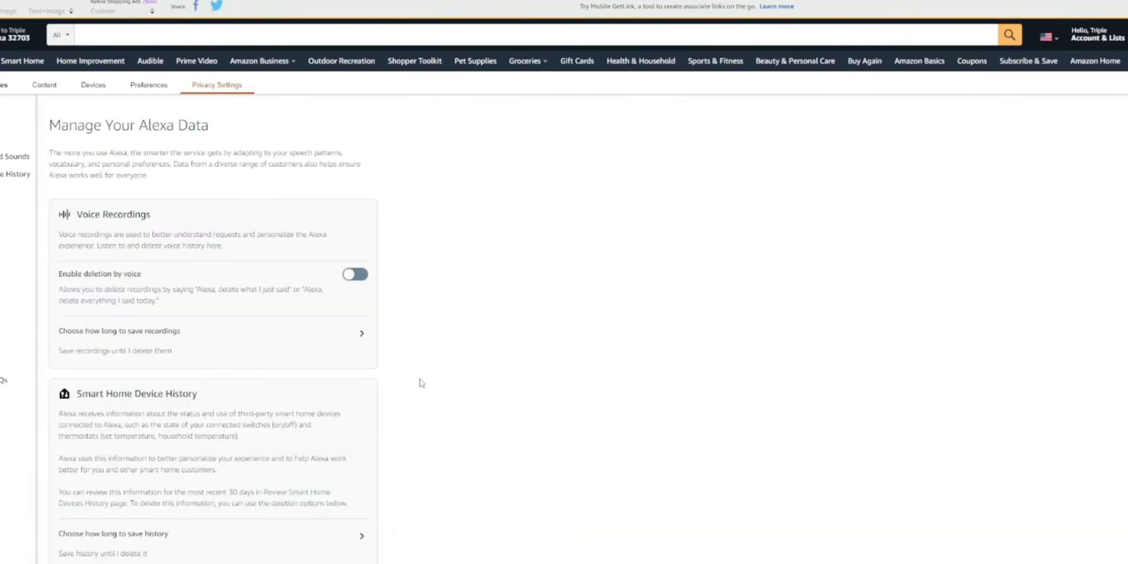
{"action": "mouse_move", "coordinate": [175, 214]}
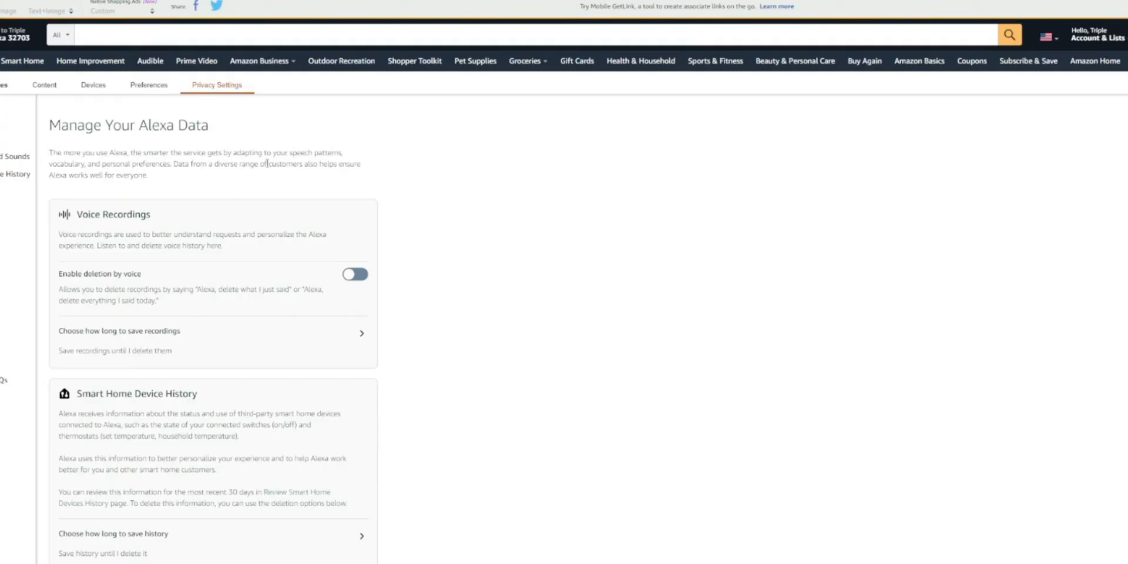
{"action": "mouse_move", "coordinate": [331, 193]}
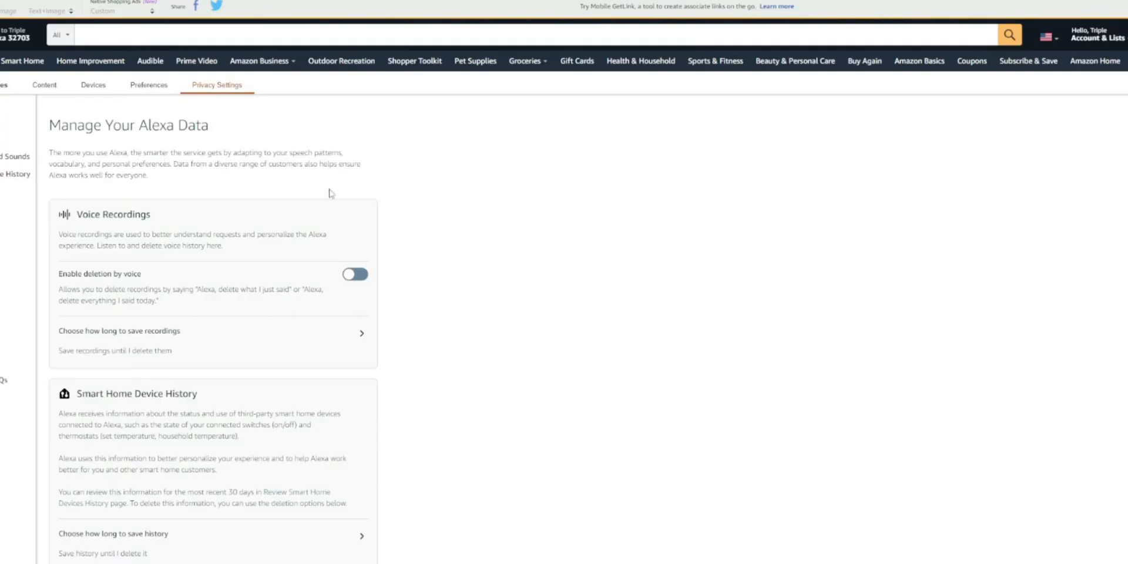
{"action": "mouse_move", "coordinate": [231, 200]}
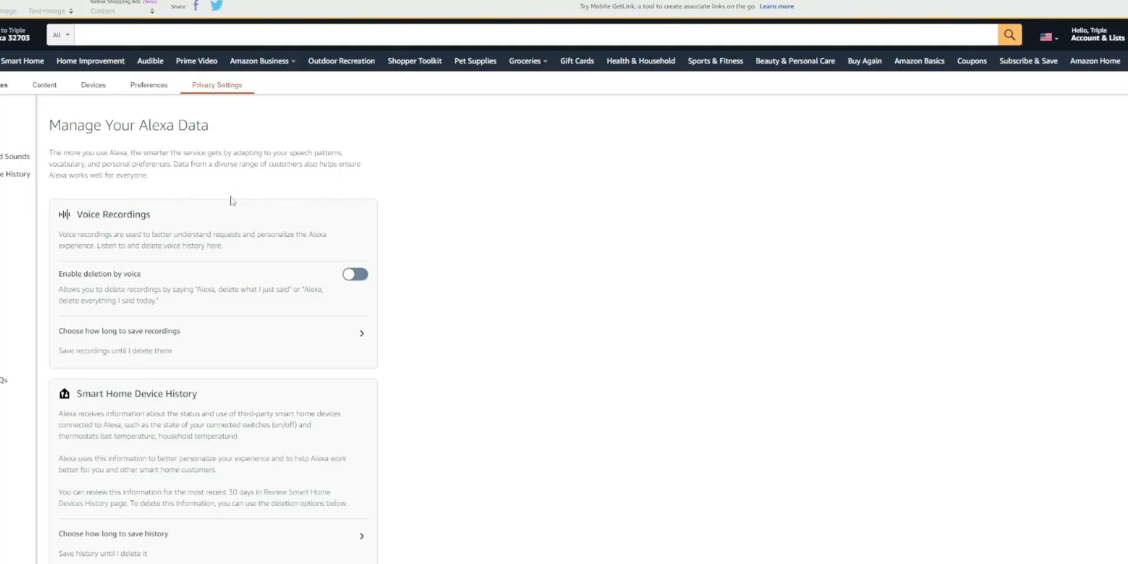
{"action": "mouse_move", "coordinate": [148, 288]}
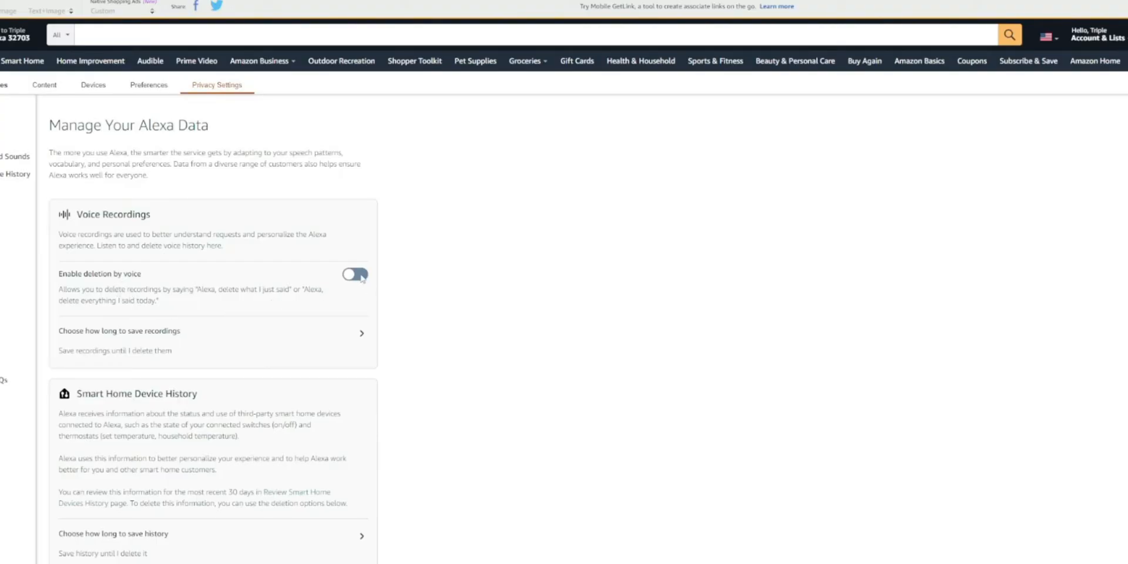
Open 'Choose how long to save recordings' under Voice Recordings.
{"action": "left_click", "coordinate": [354, 274]}
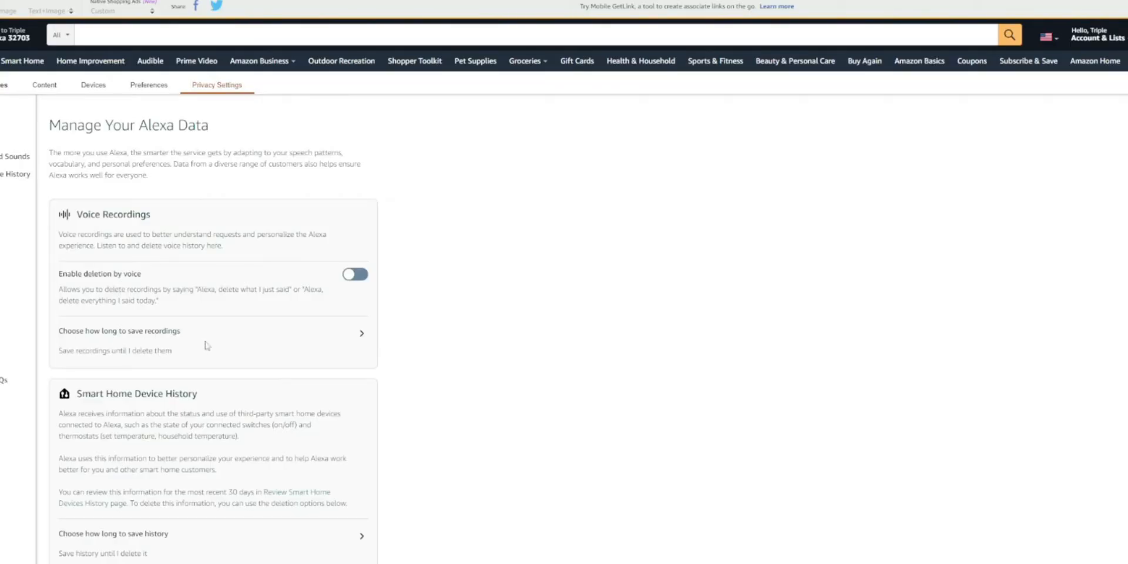
{"action": "left_click", "coordinate": [119, 330]}
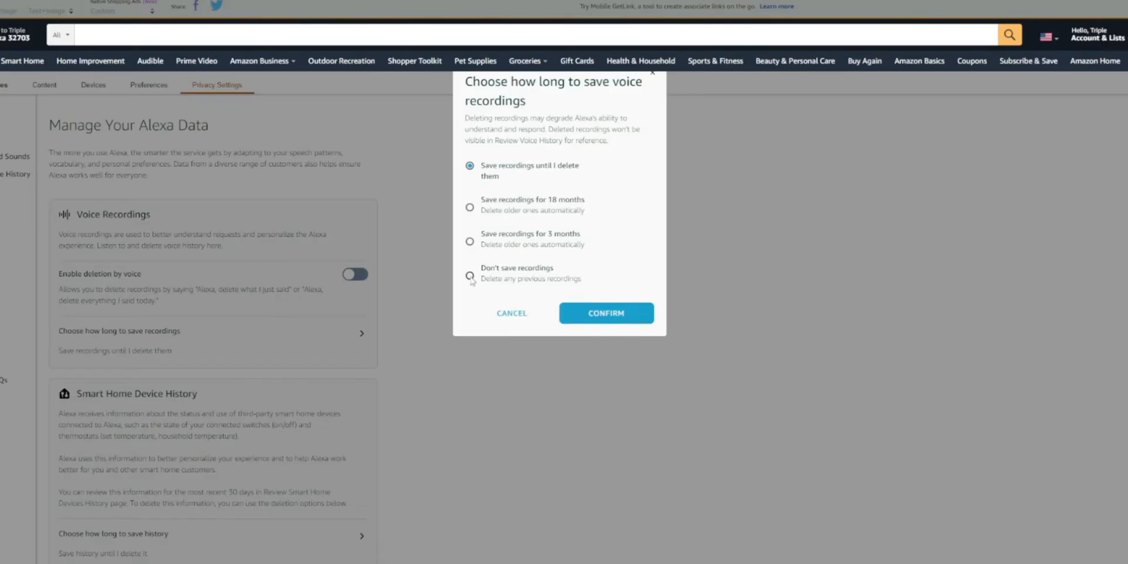
Select 'Don't save recordings' and confirm the choice.
{"action": "left_click", "coordinate": [470, 276]}
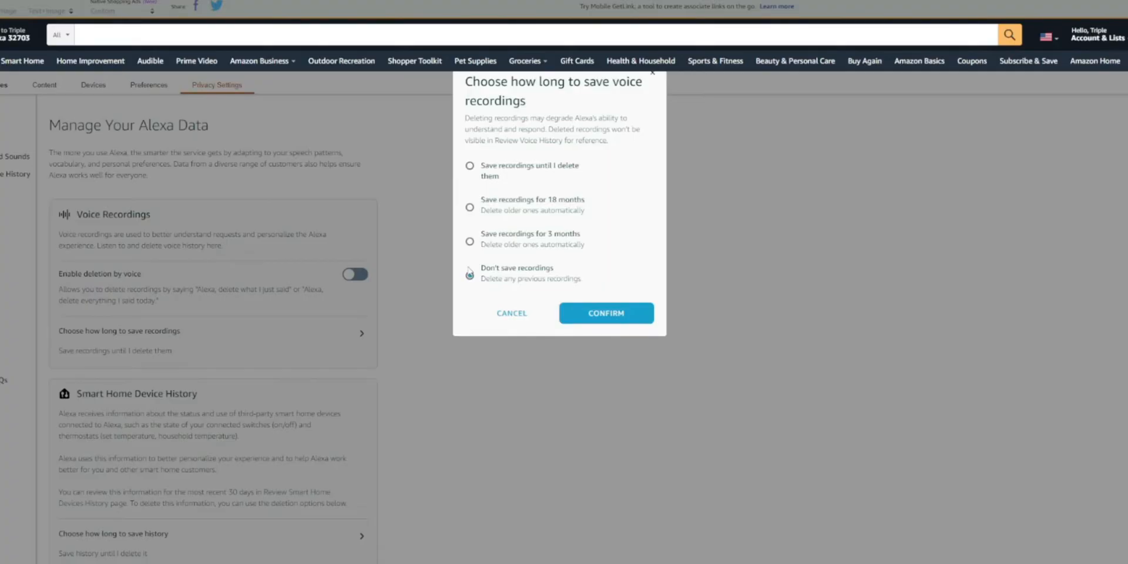
{"action": "left_click", "coordinate": [468, 274]}
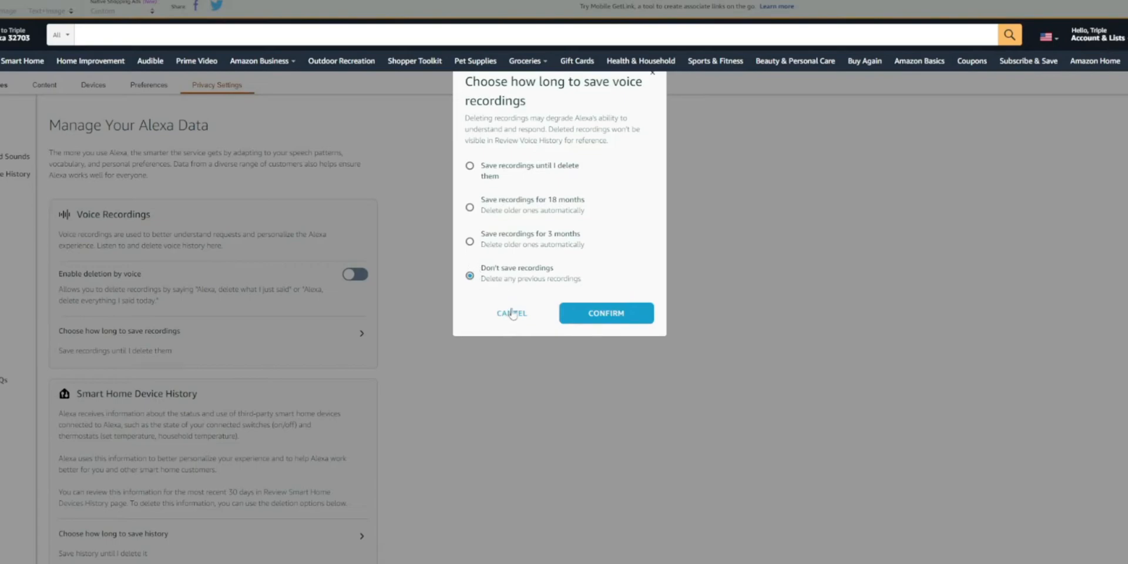
{"action": "mouse_move", "coordinate": [592, 324]}
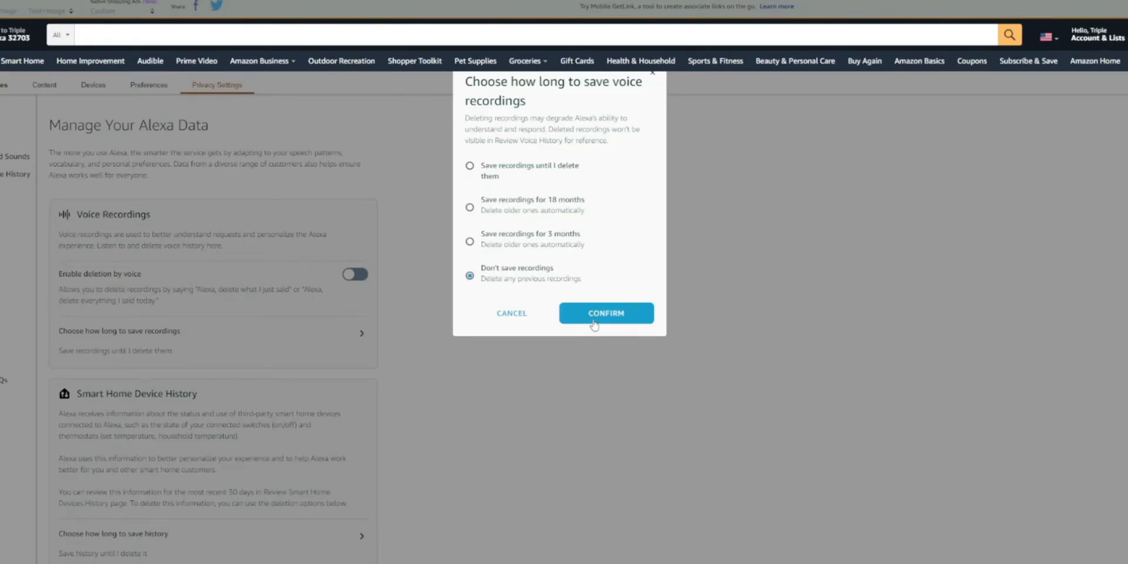
{"action": "left_click", "coordinate": [606, 313]}
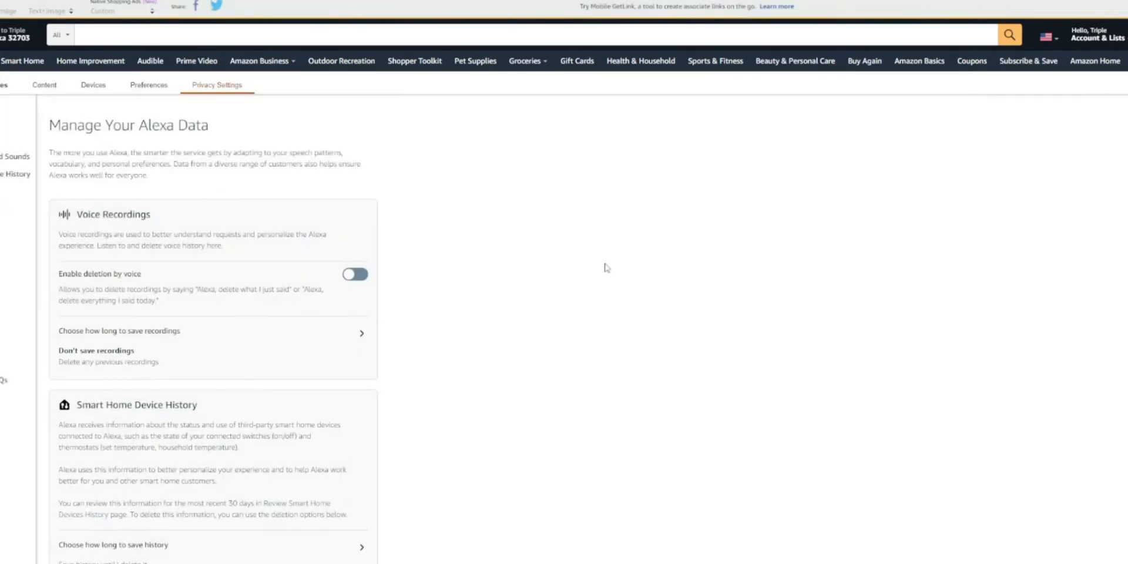
{"action": "scroll", "scroll_direction": "down", "scroll_amount": 3}
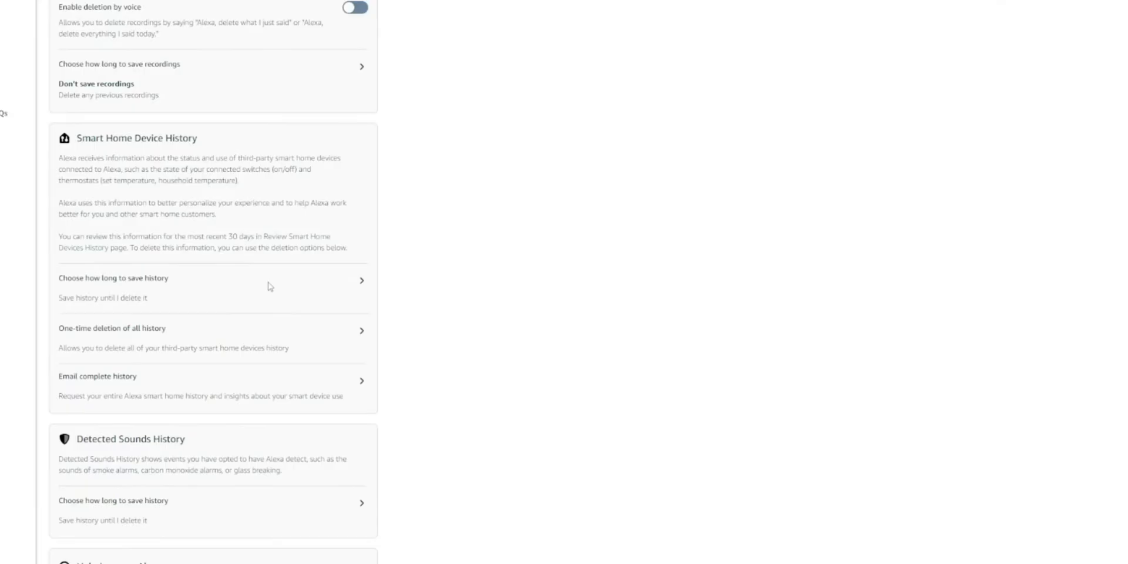
{"action": "mouse_move", "coordinate": [215, 382]}
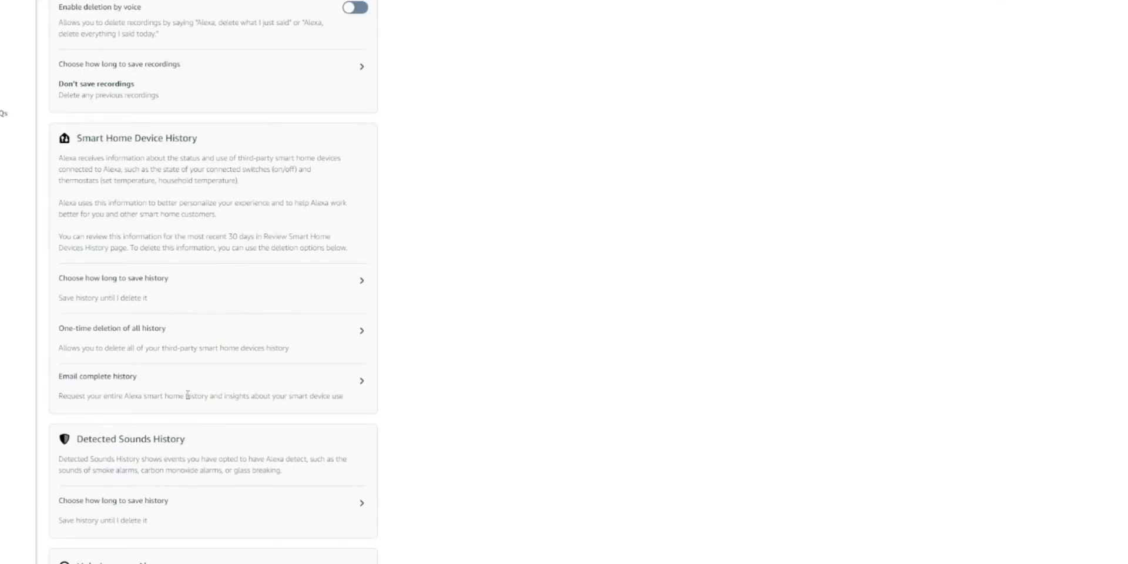
{"action": "scroll", "scroll_direction": "down", "scroll_amount": 3}
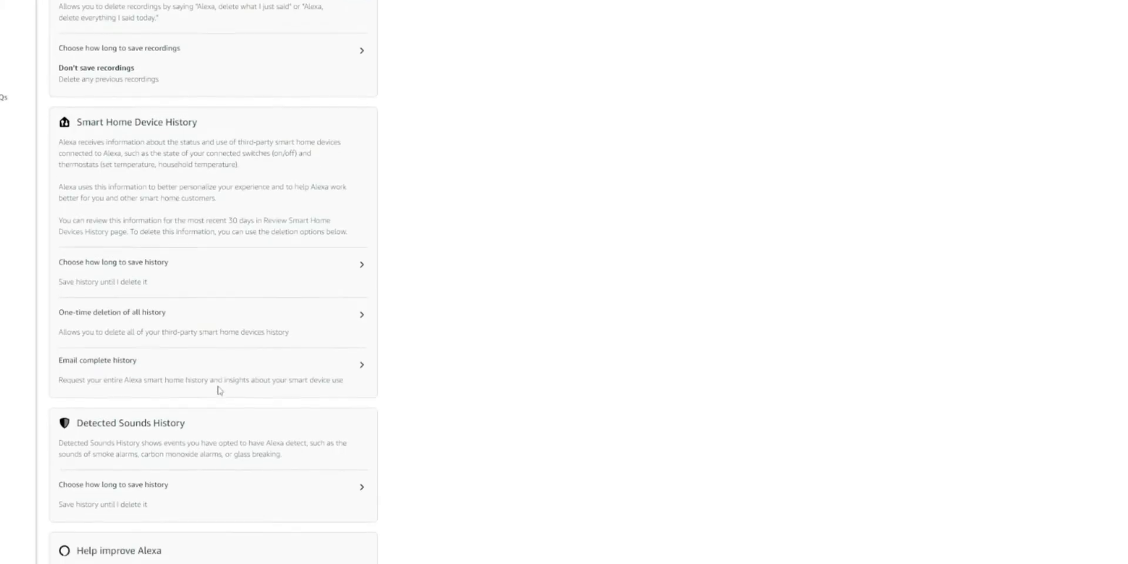
{"action": "scroll", "scroll_direction": "up", "scroll_amount": 3}
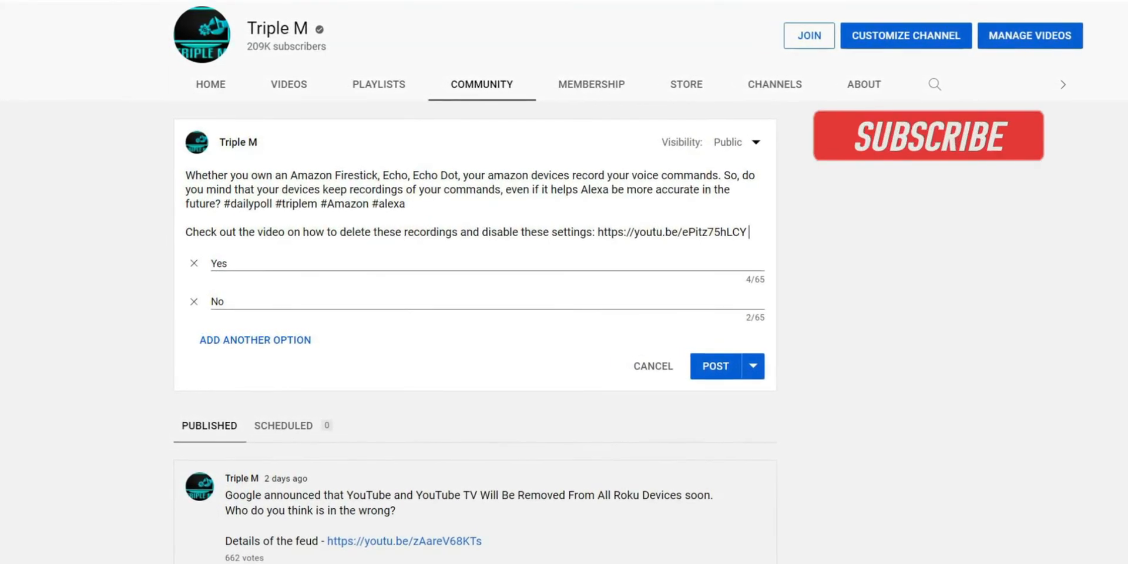
{"action": "left_click", "coordinate": [927, 135]}
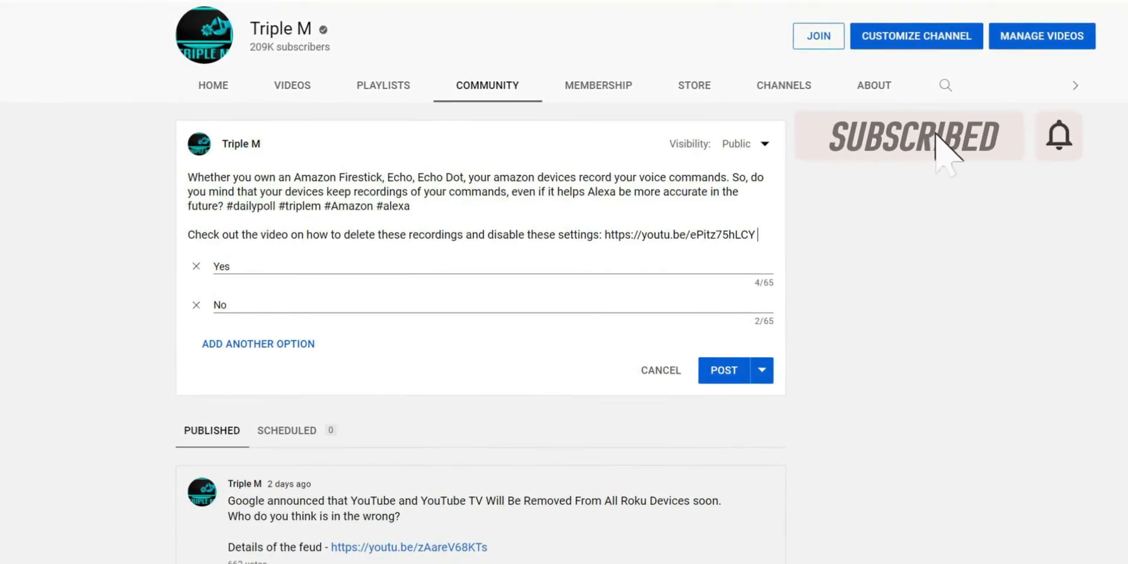